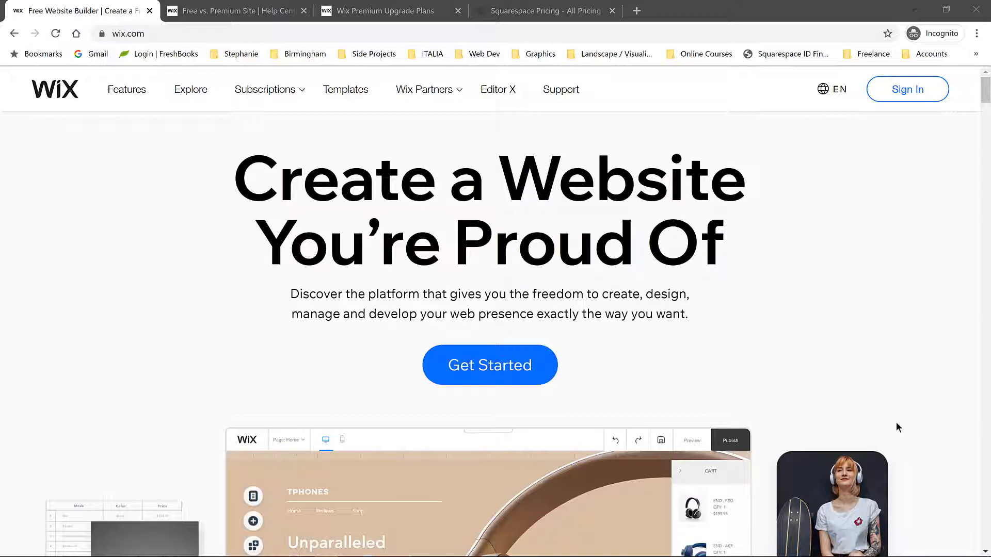
mouse_move(904, 471)
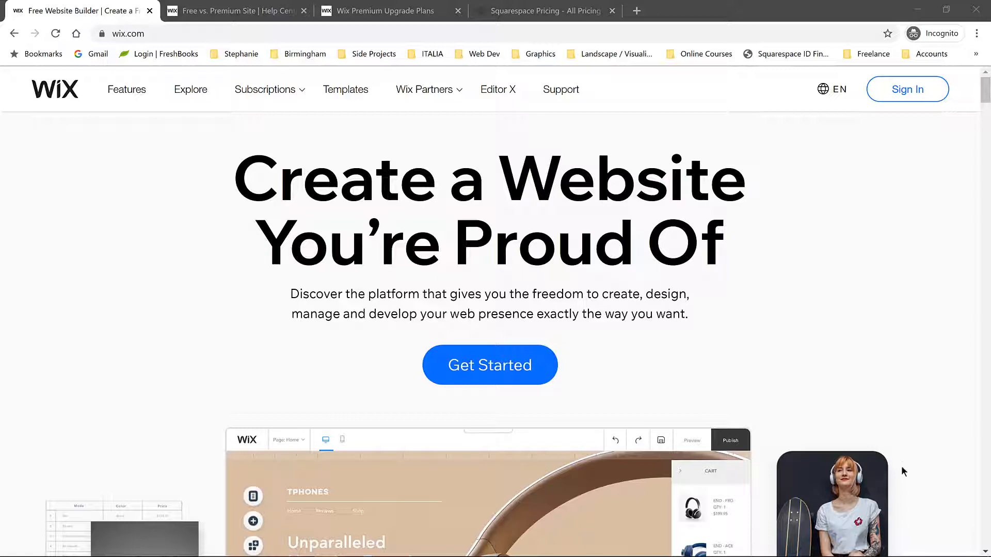
mouse_move(916, 456)
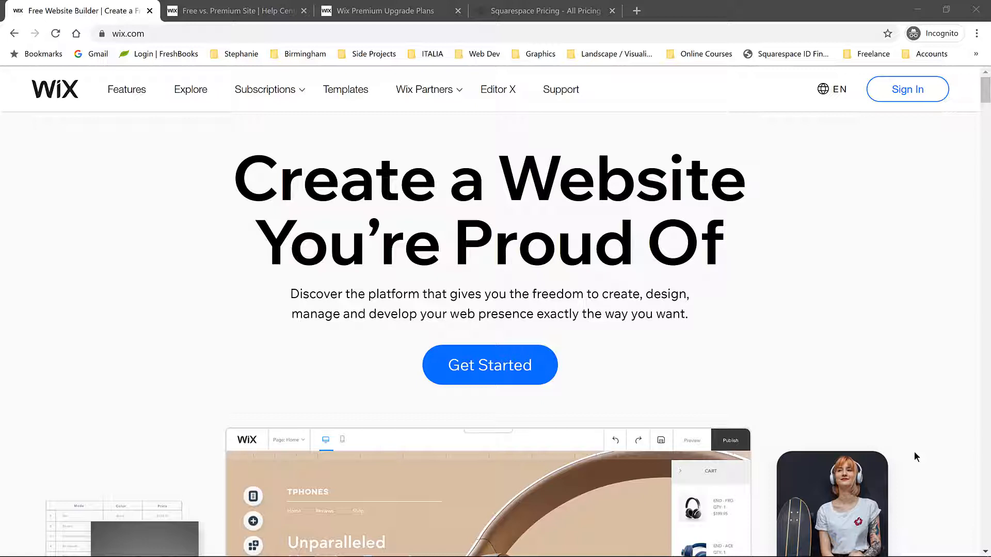
mouse_move(103, 4)
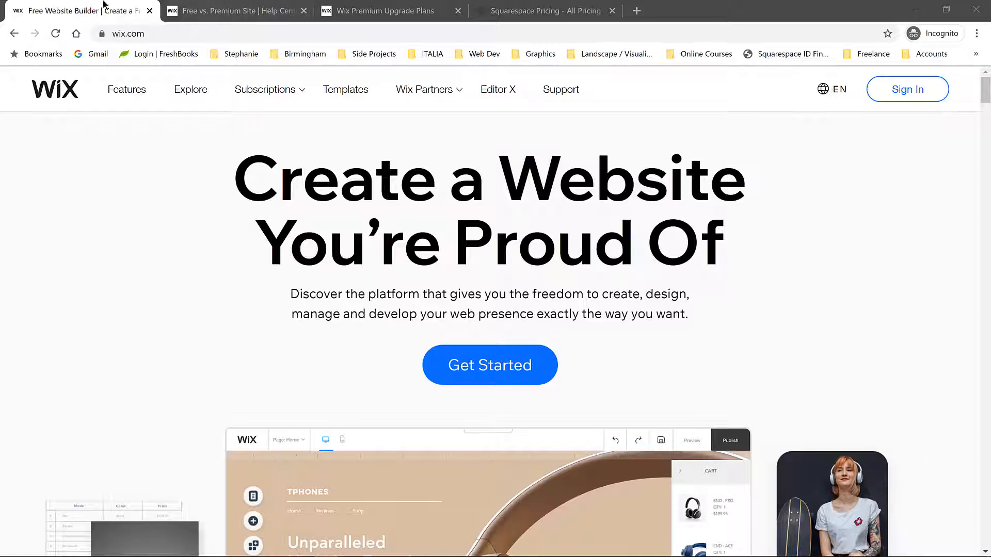
Step: View the Free vs. Premium Site help article and reveal the Wix Partners menu options
left_click(240, 11)
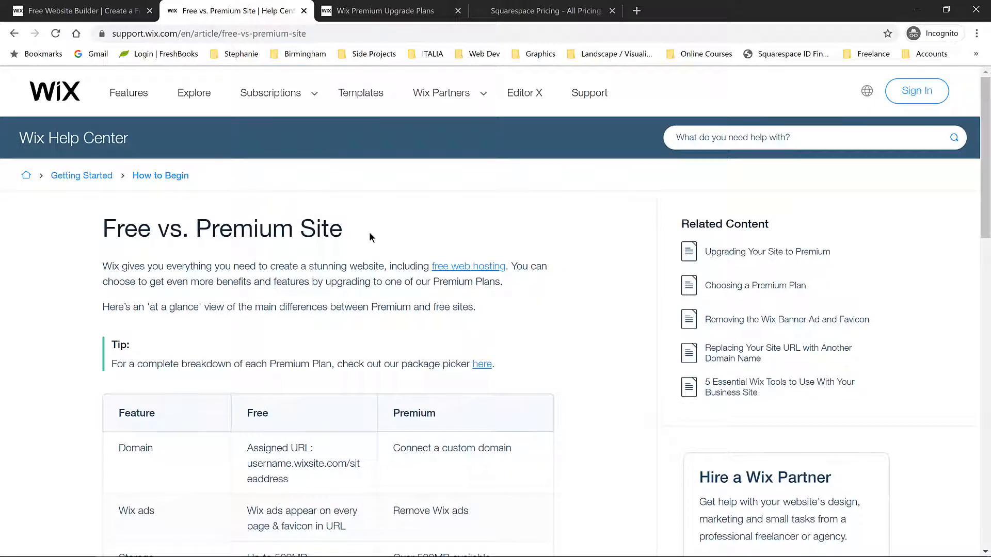
mouse_move(377, 255)
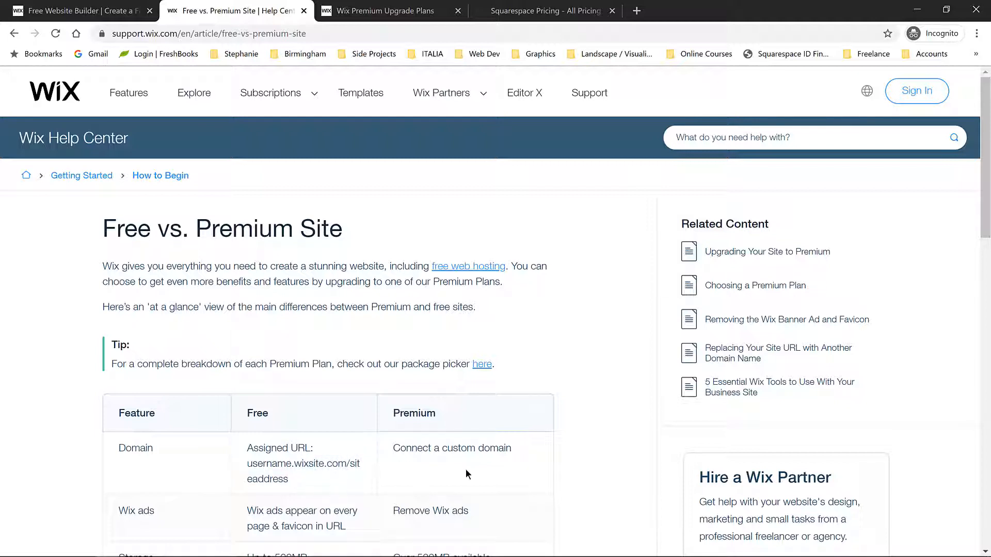
mouse_move(483, 464)
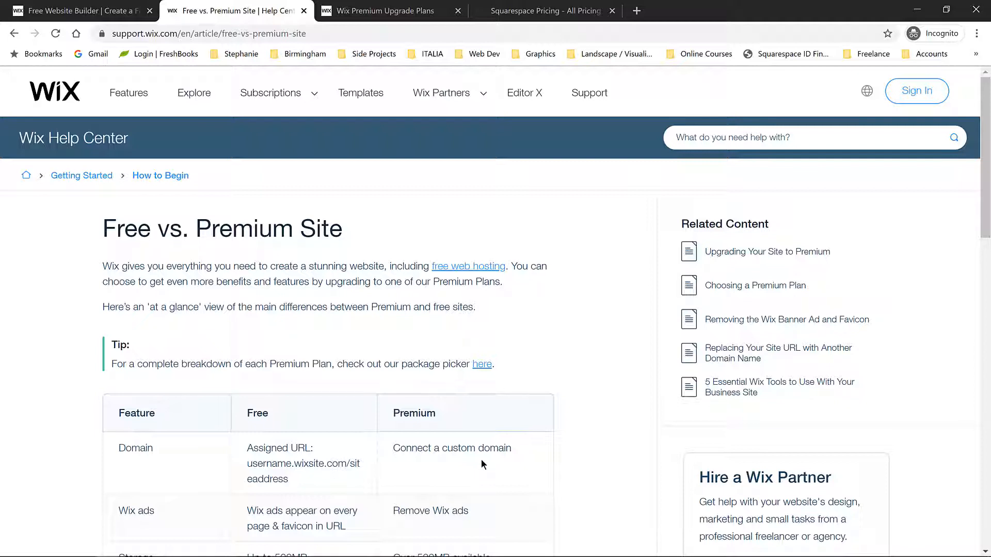
mouse_move(473, 473)
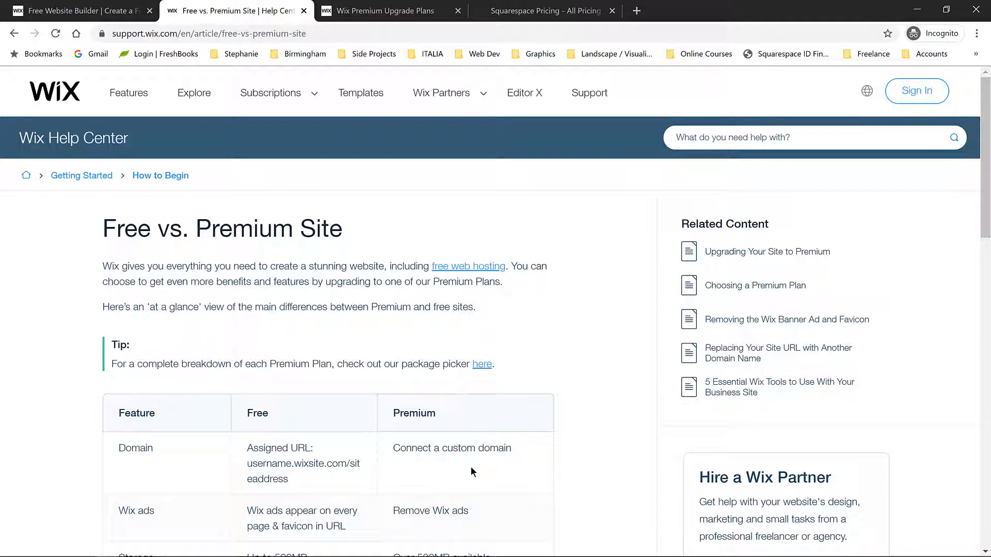
left_click(441, 93)
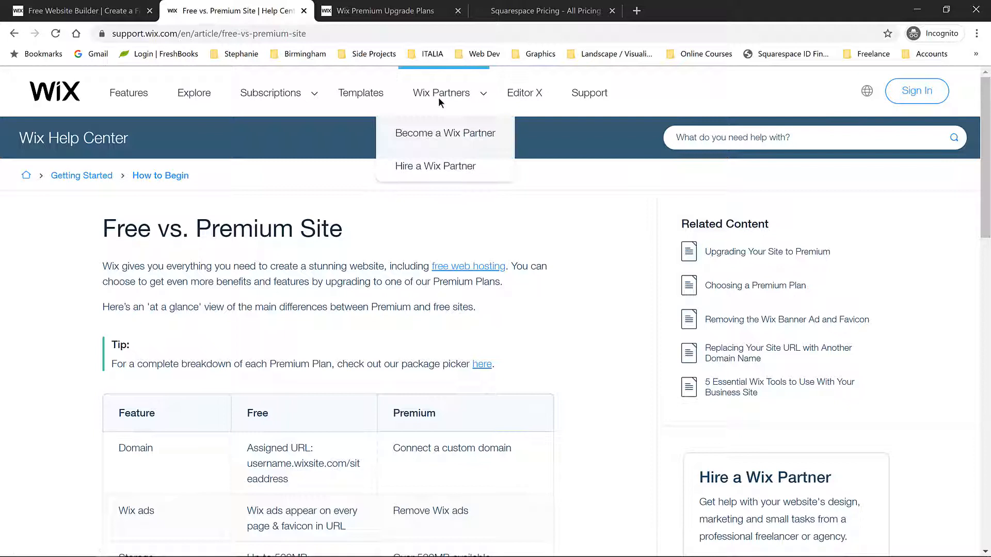
mouse_move(428, 205)
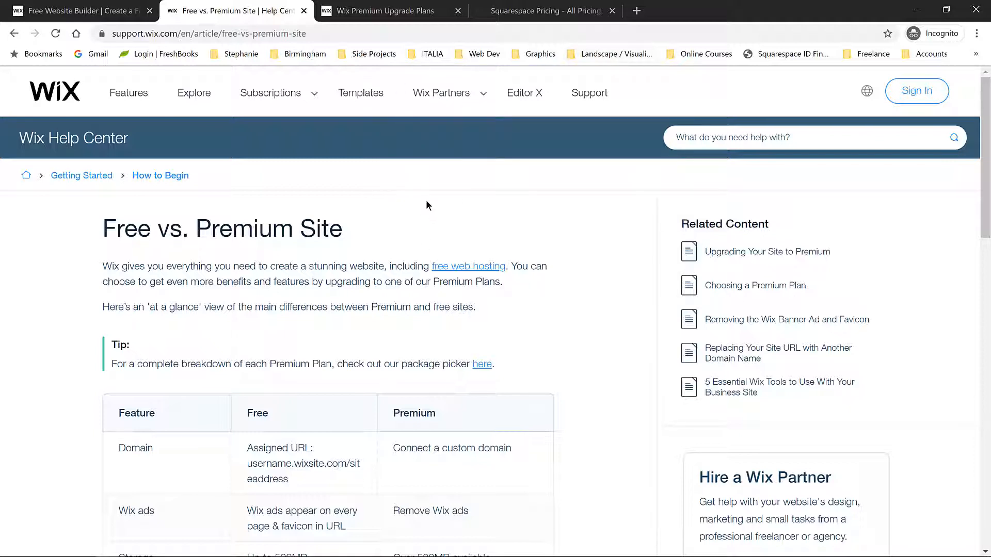
mouse_move(422, 225)
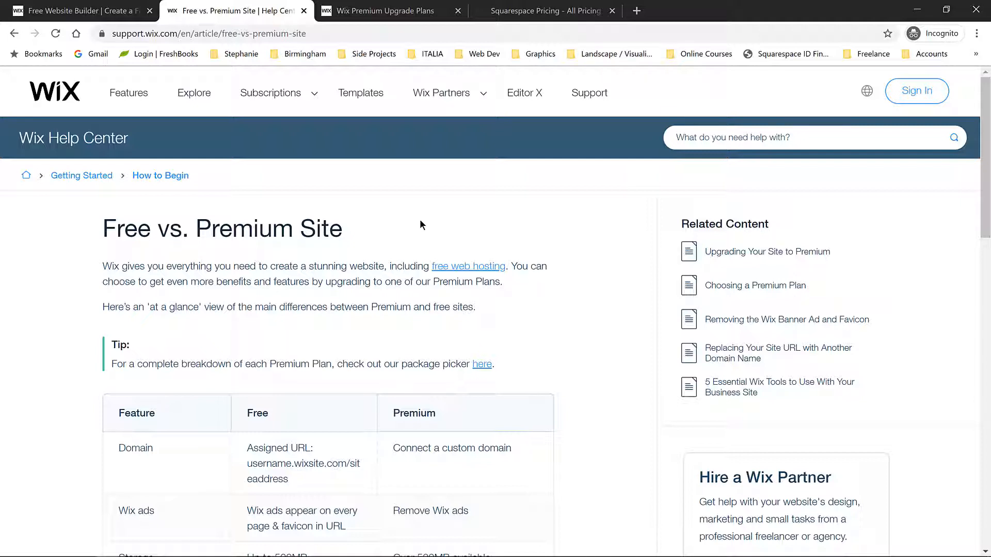
mouse_move(419, 237)
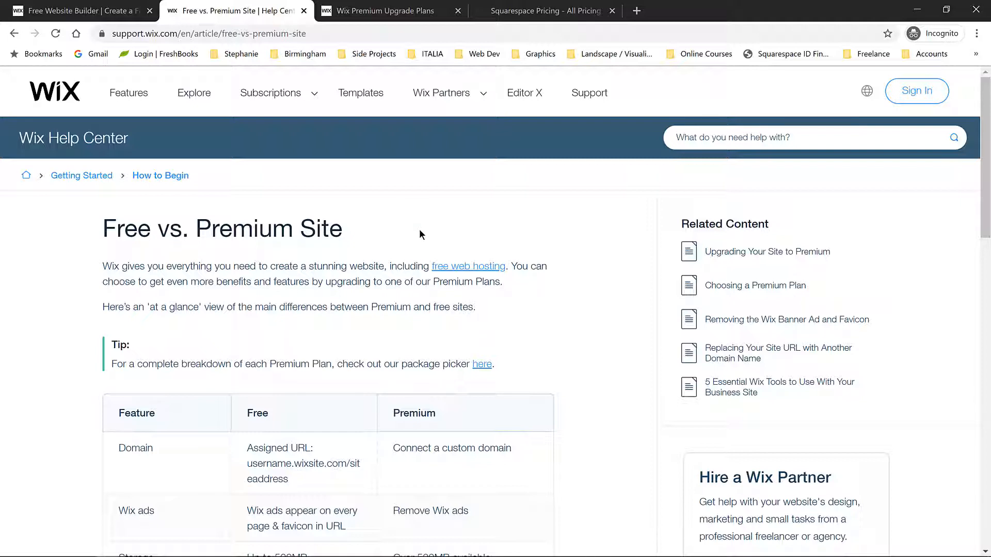
mouse_move(435, 245)
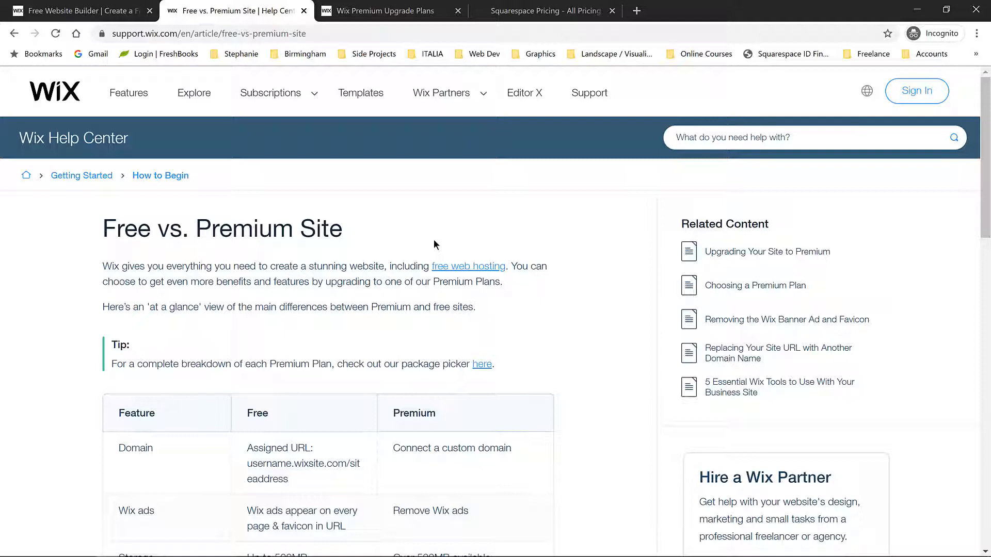
mouse_move(437, 241)
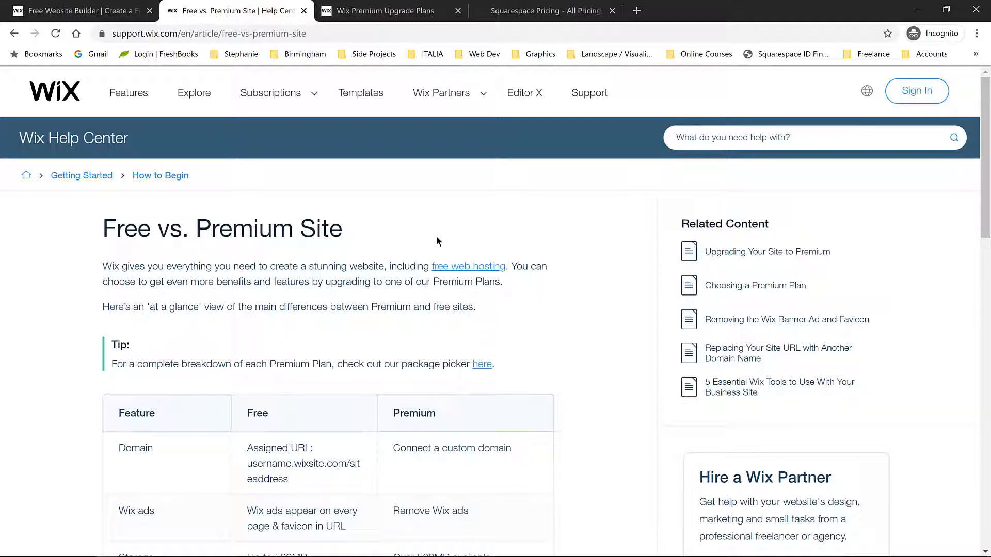
mouse_move(402, 19)
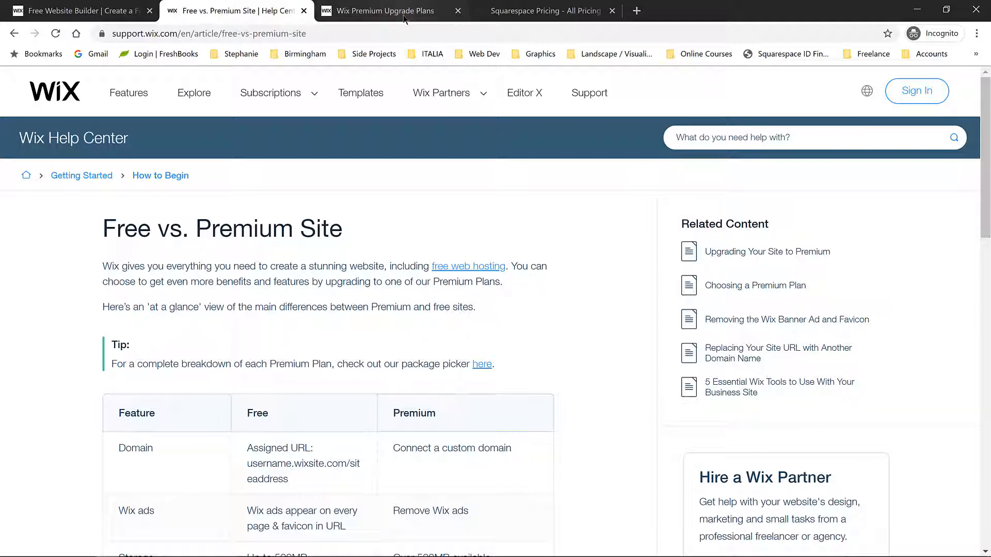
Step: Check Wix premium plan prices, glance at Squarespace pricing, then return to the Wix plans
left_click(385, 10)
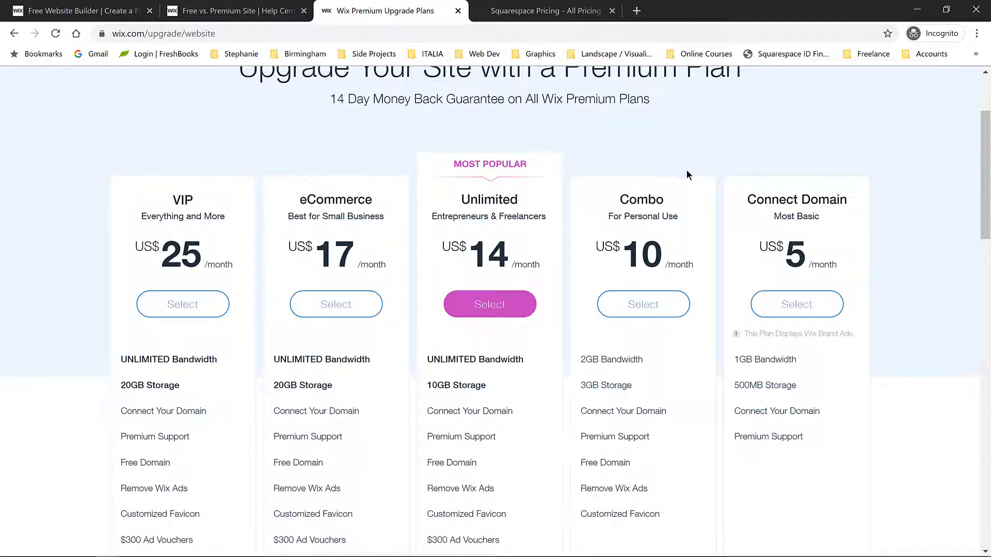
mouse_move(655, 303)
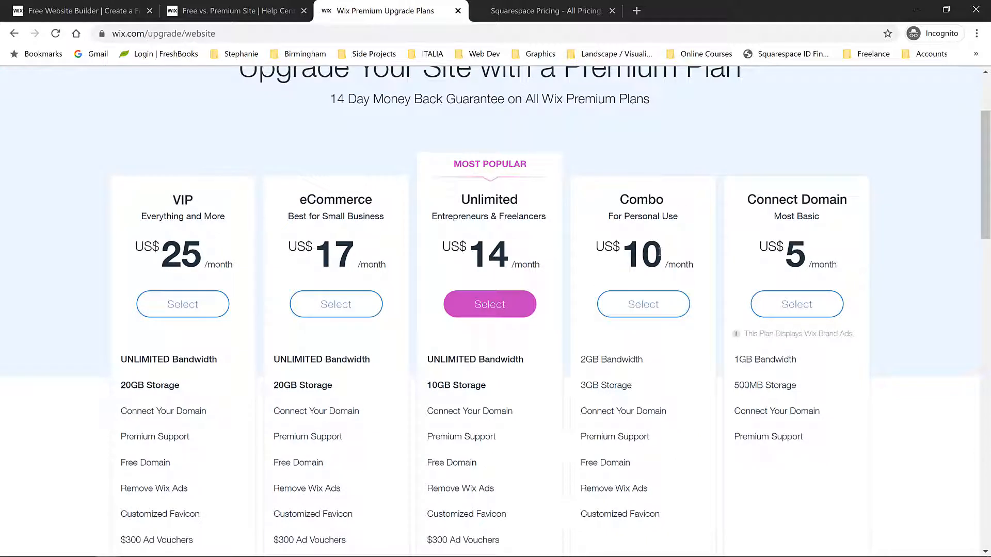
mouse_move(577, 127)
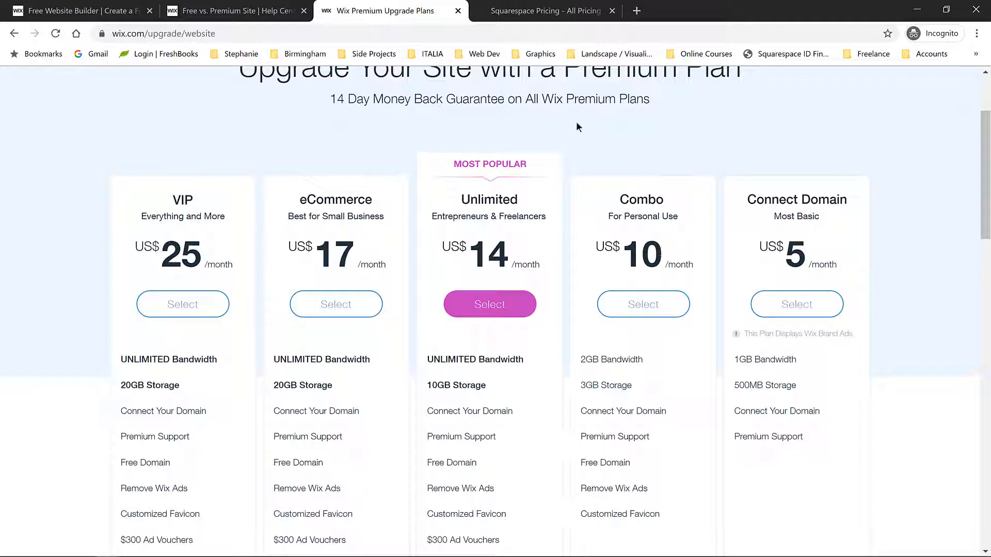
left_click(544, 10)
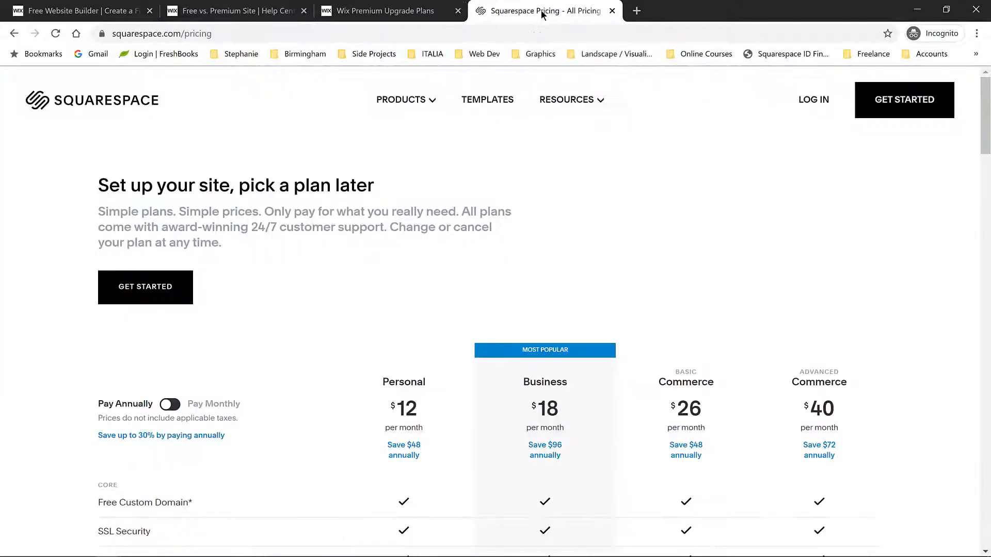
scroll("down", 3)
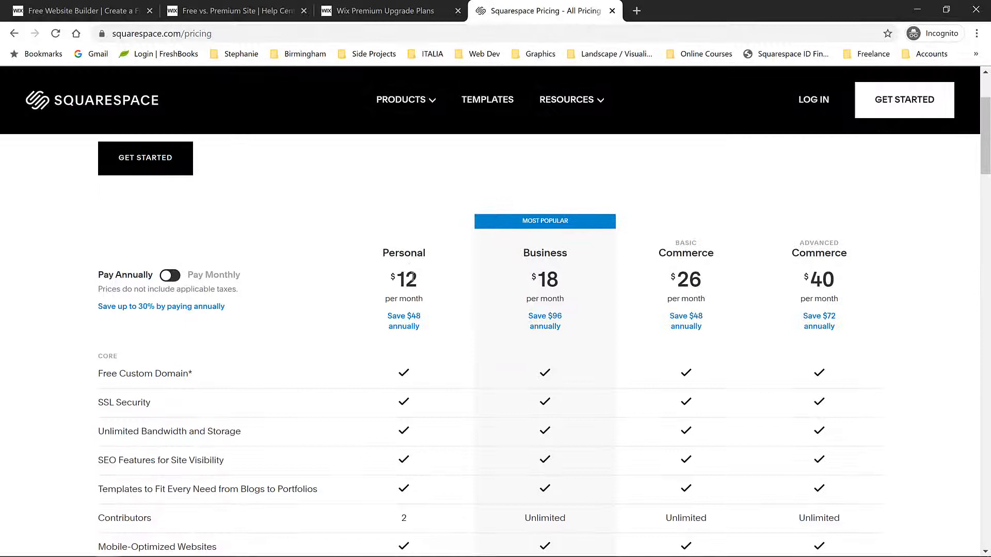
mouse_move(421, 282)
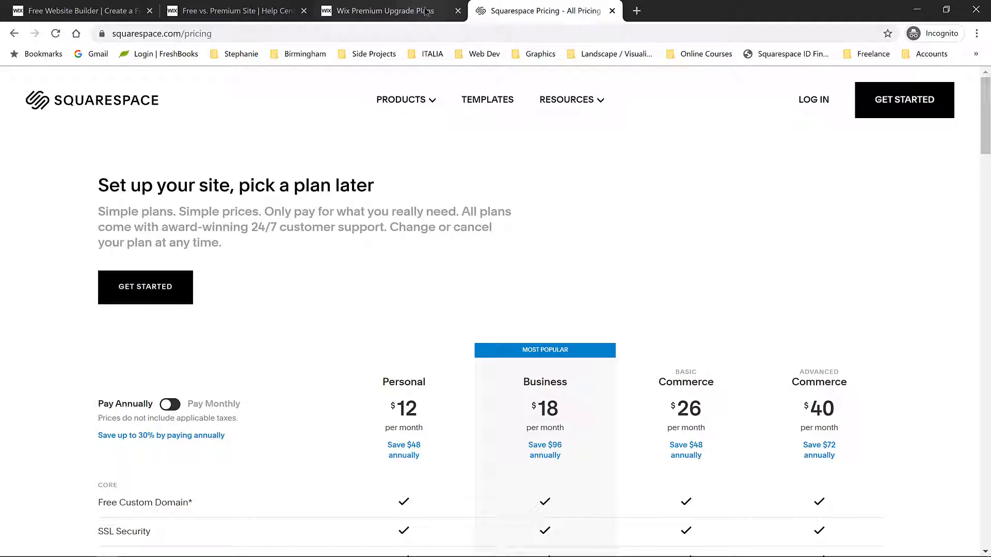
left_click(386, 10)
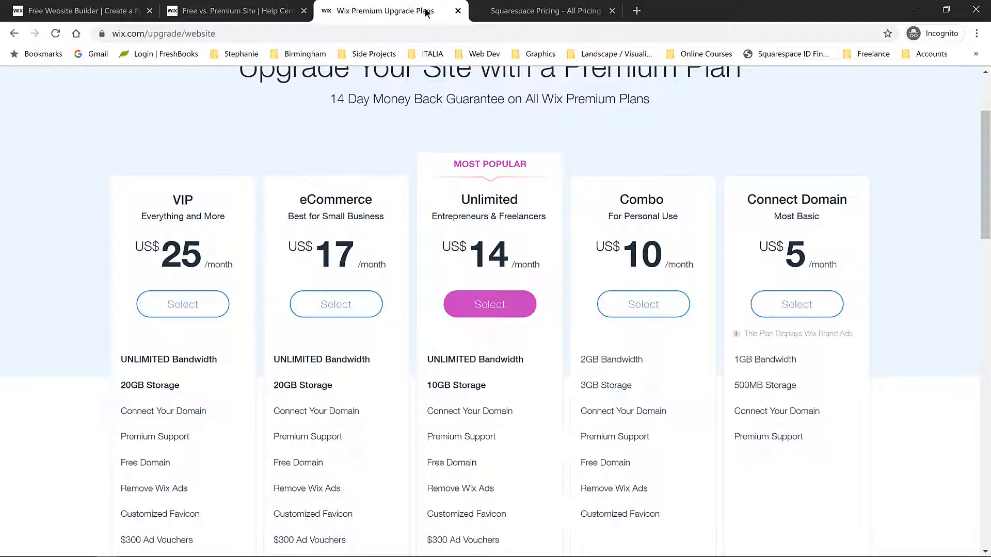
mouse_move(109, 11)
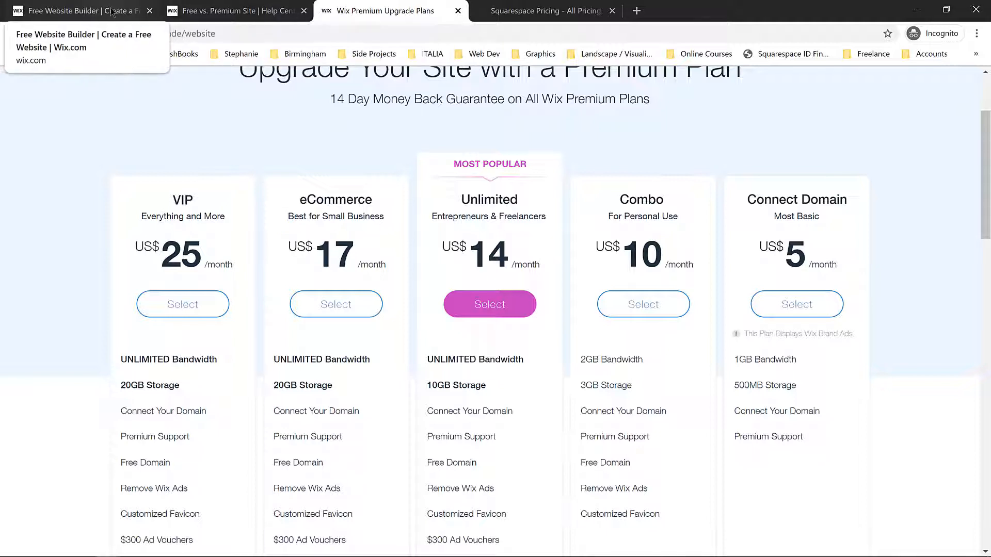
Step: Start a new Wix site from the homepage, reaching the sign-up email field
left_click(72, 10)
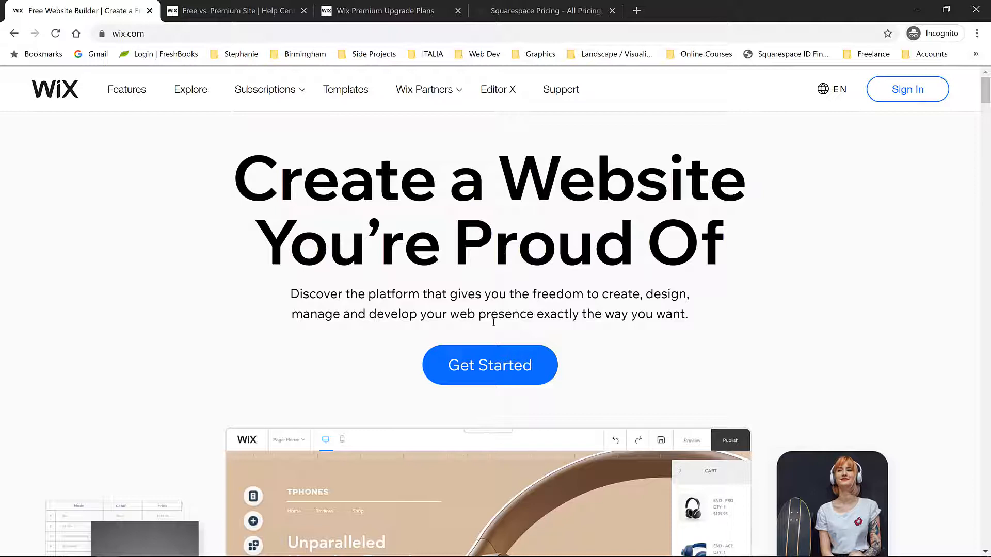
left_click(490, 365)
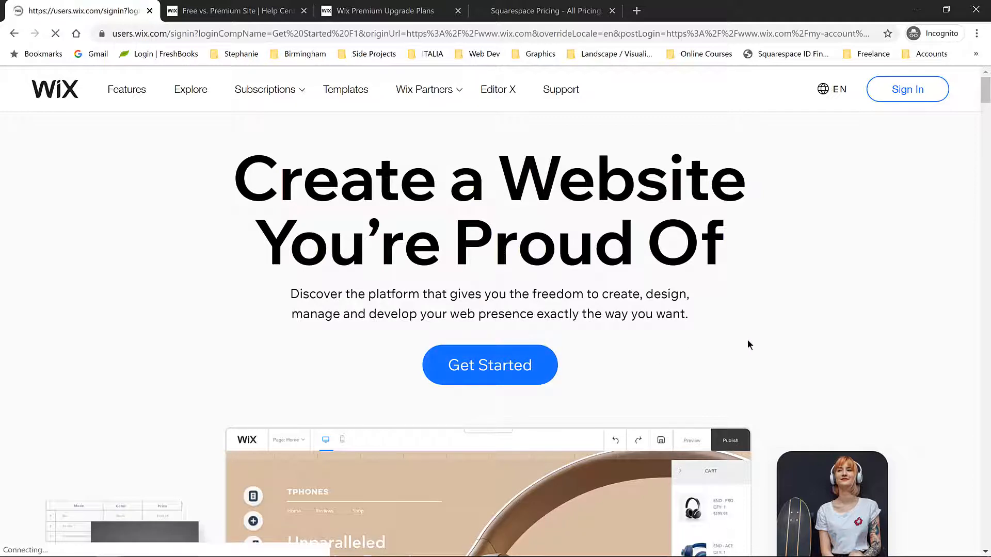
left_click(489, 366)
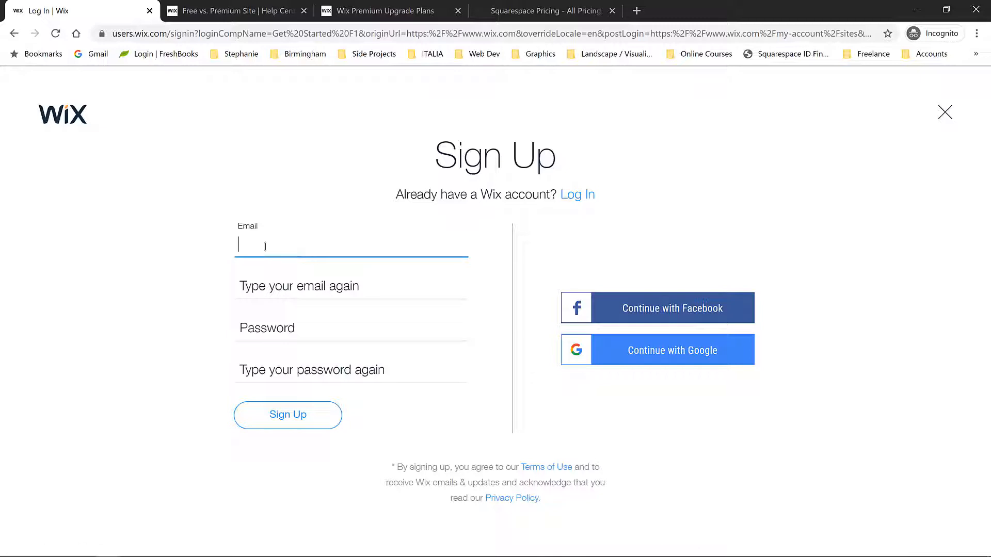
mouse_move(290, 421)
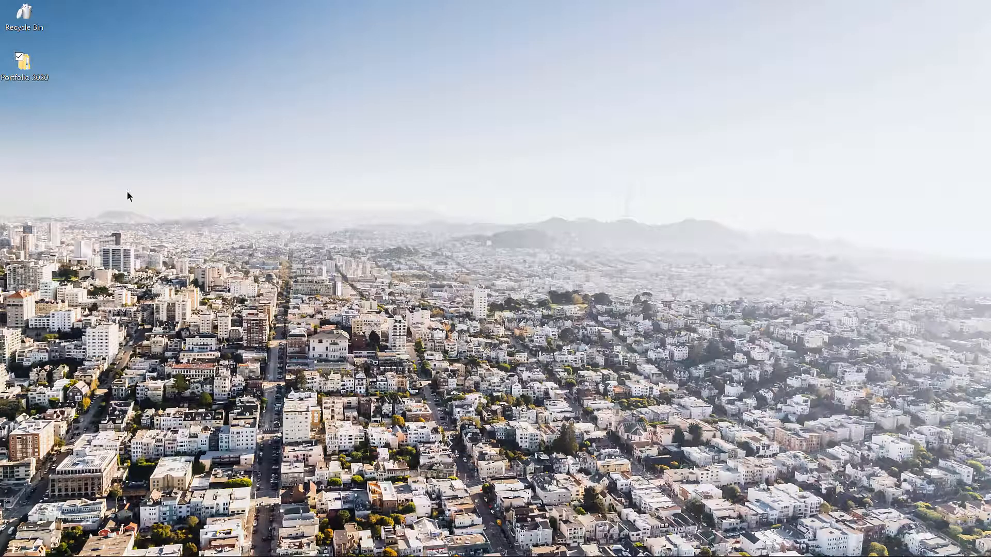
mouse_move(145, 209)
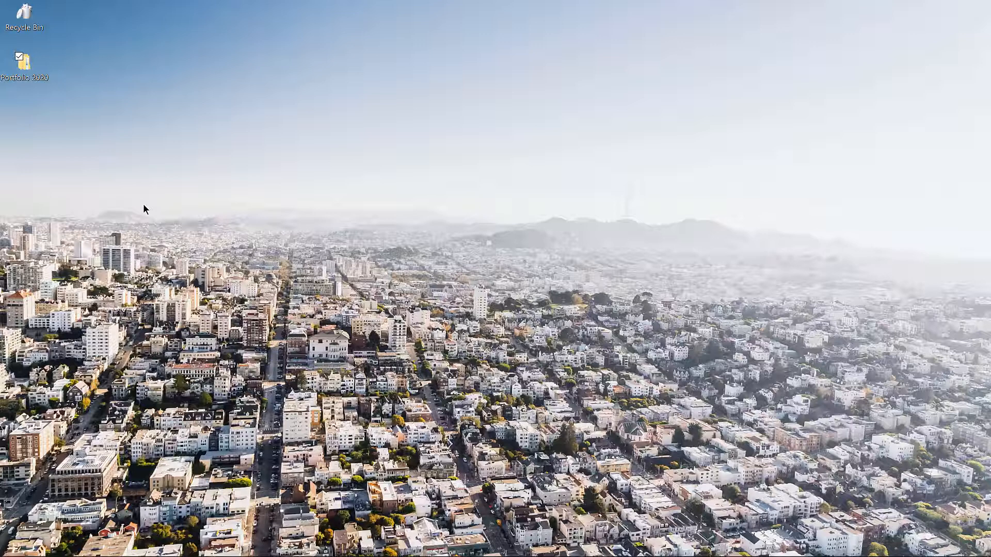
mouse_move(140, 228)
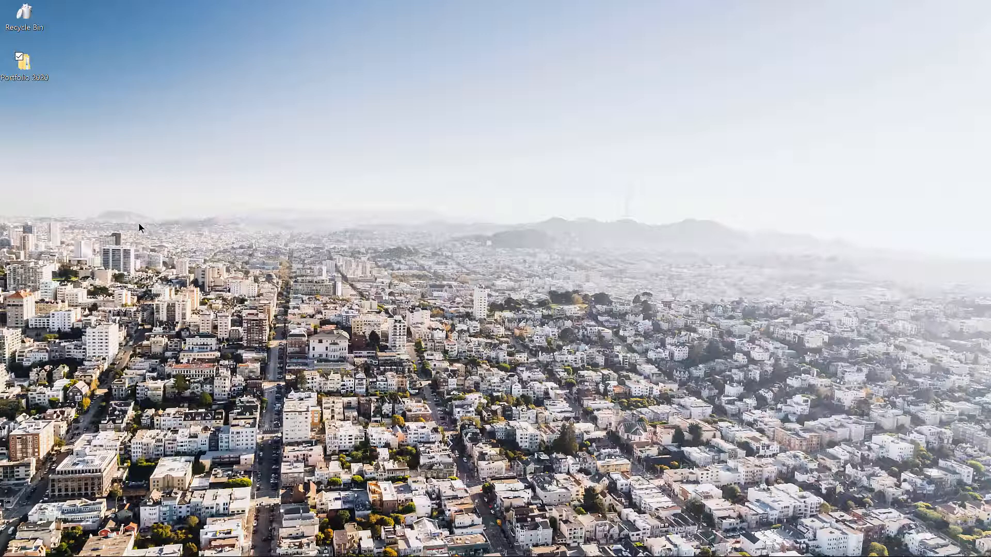
Step: Browse into Portfolio 2020's Website folder and look inside Assets
double_click(23, 62)
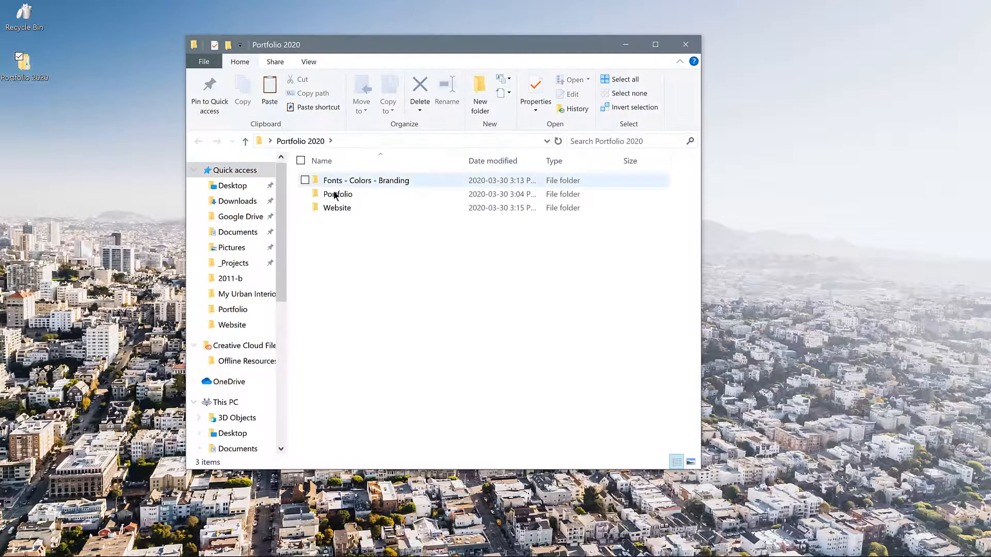
mouse_move(353, 194)
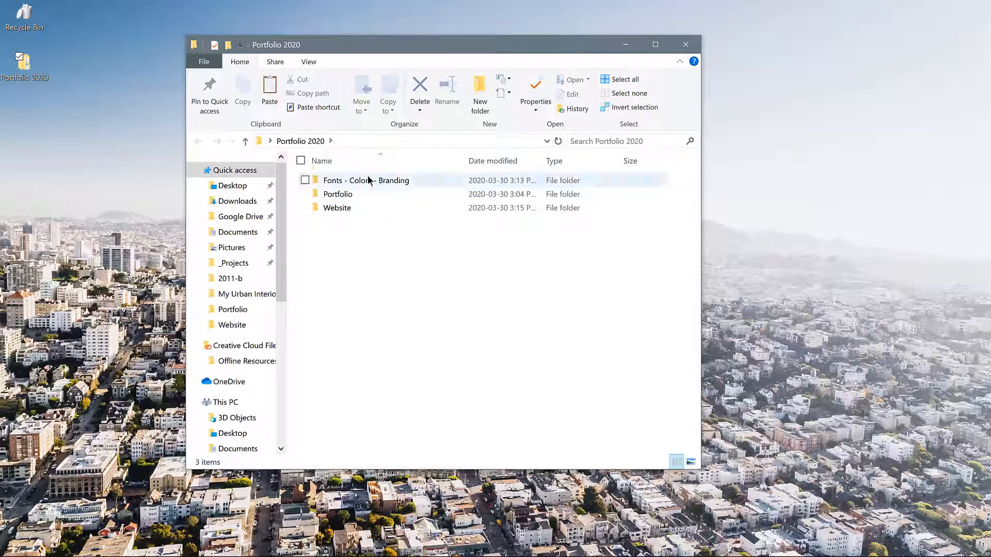
left_click(336, 208)
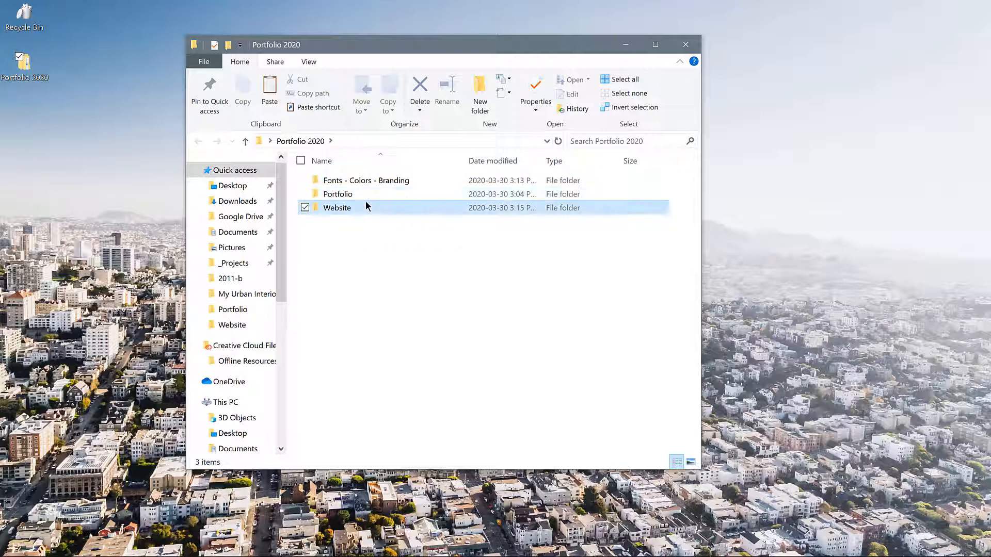
double_click(336, 207)
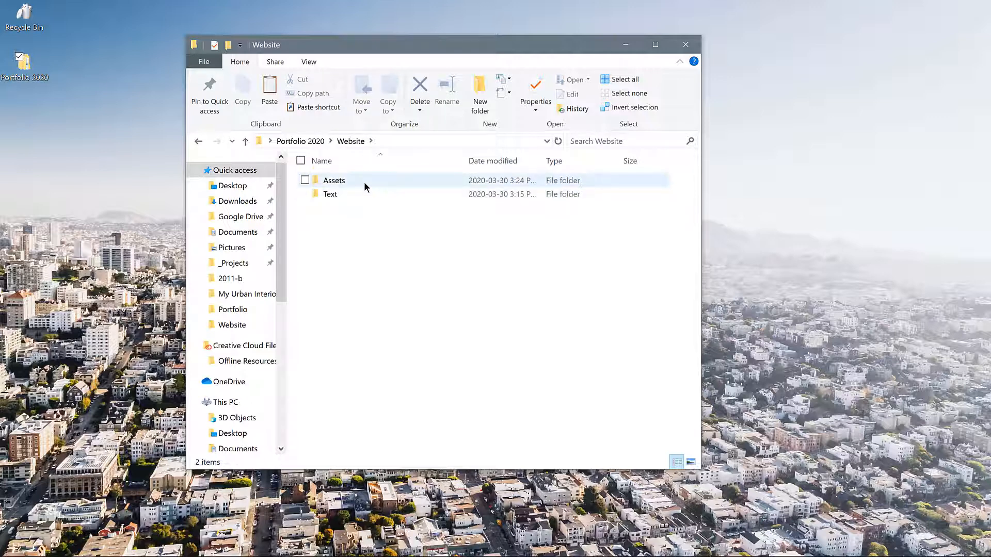
mouse_move(363, 192)
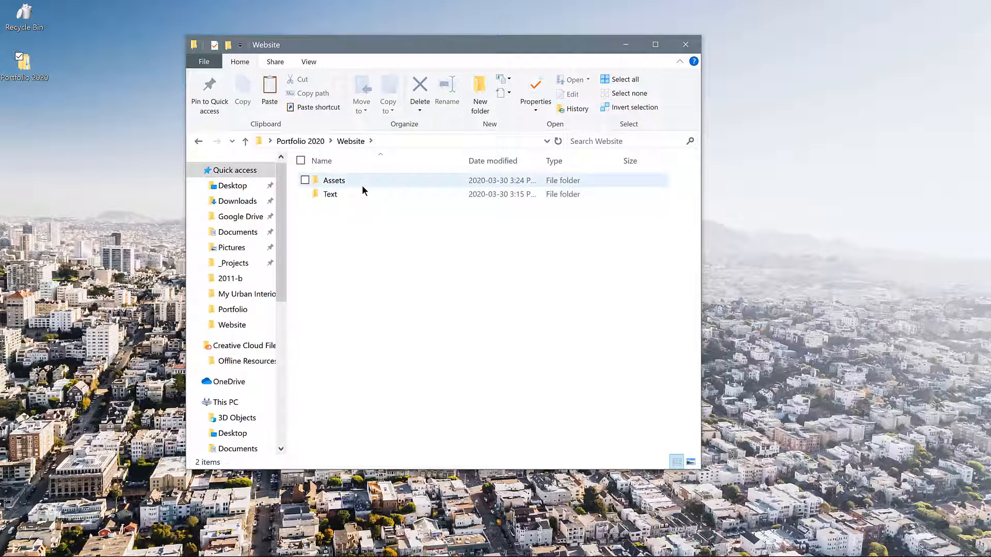
double_click(335, 180)
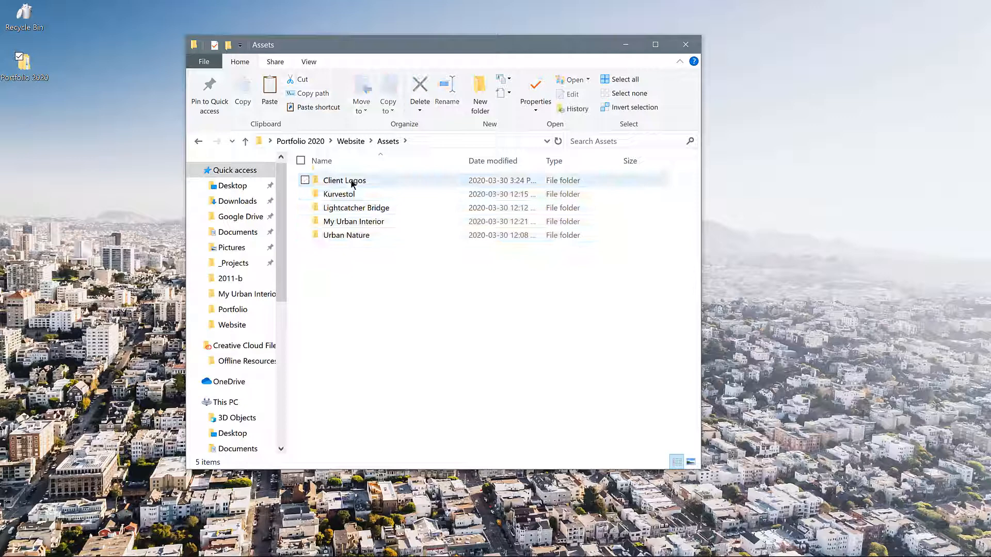
double_click(344, 180)
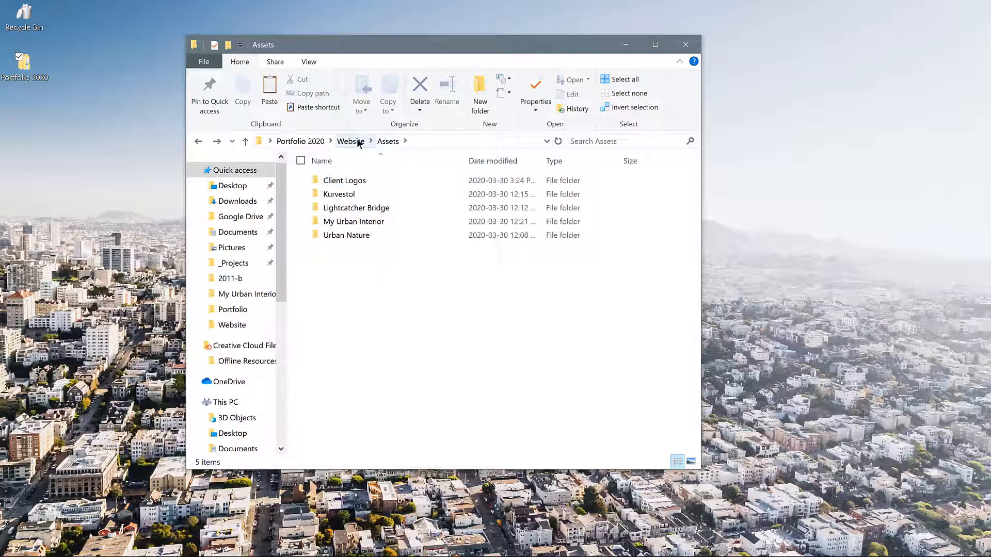
Step: Go back to Website, enter the Text folder and load Project Text.docx in Word
left_click(350, 141)
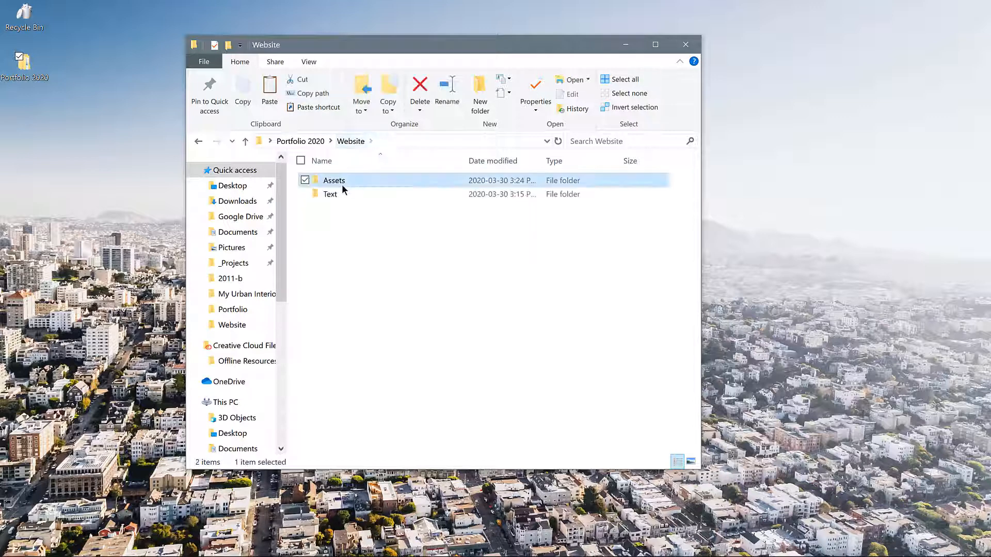
double_click(330, 194)
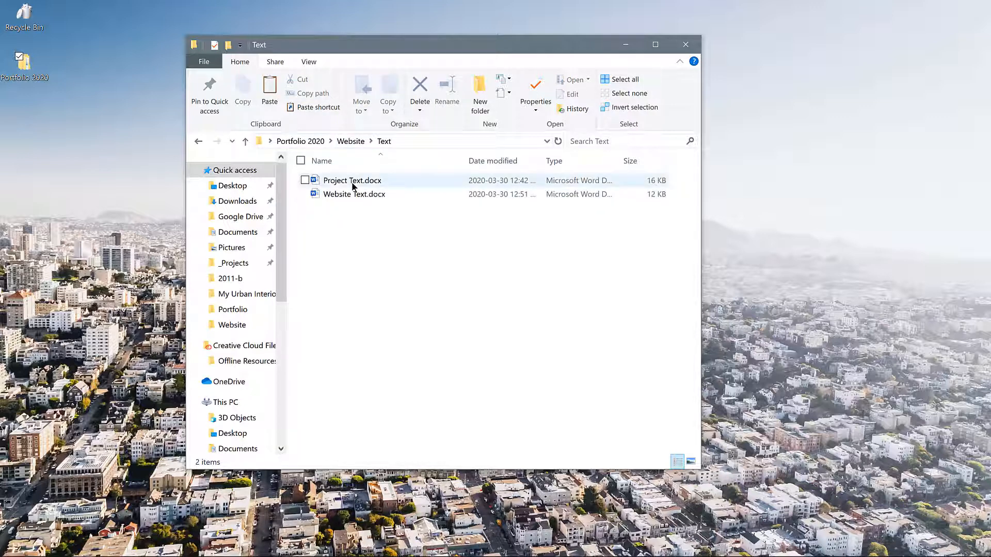
double_click(352, 179)
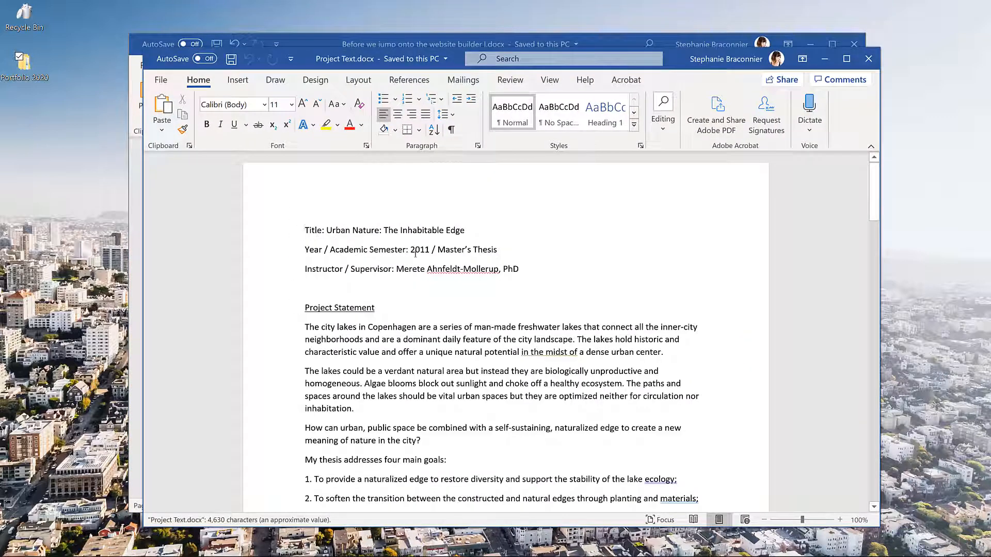
Step: Read through Project Text, then load and review Website Text.docx in Word
scroll("down", 3)
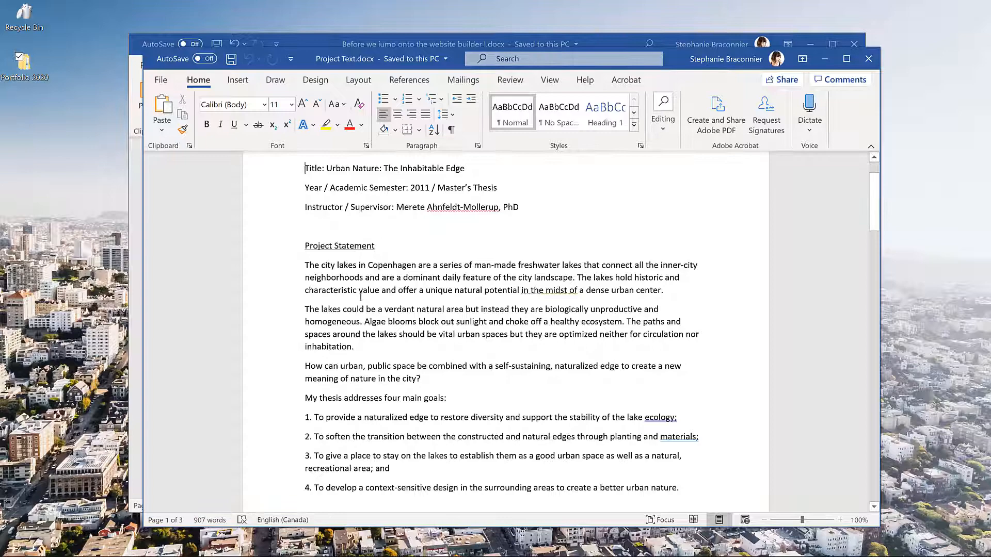
scroll("down", 3)
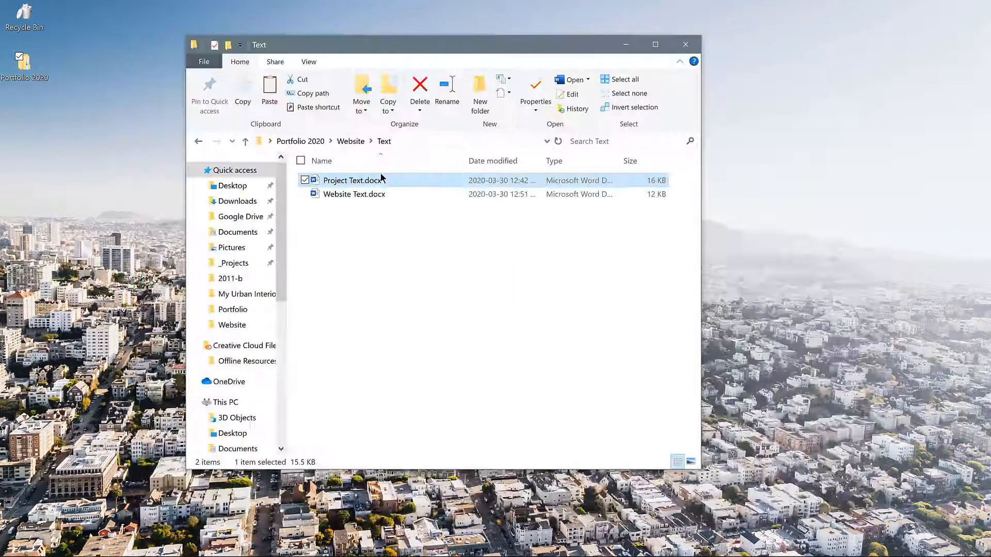
left_click(353, 194)
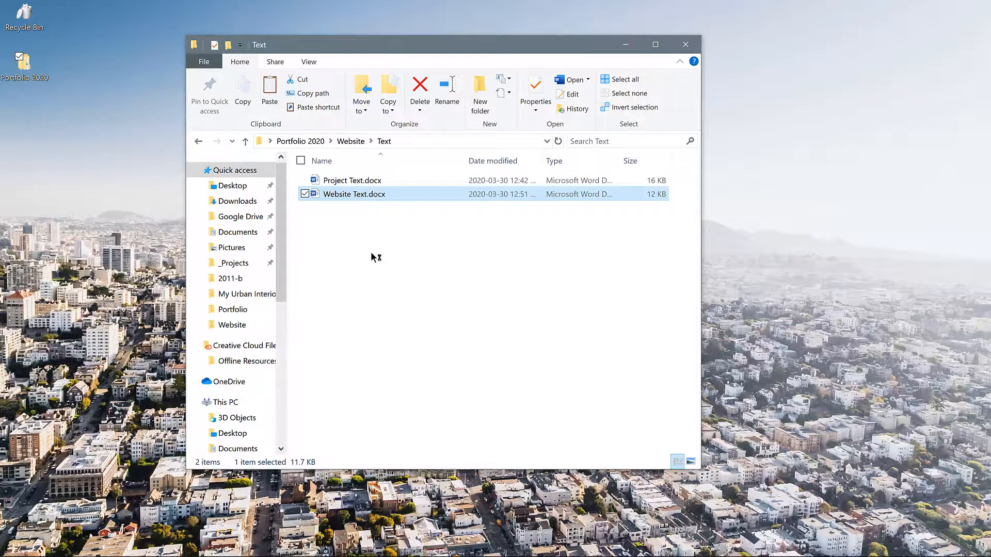
double_click(353, 194)
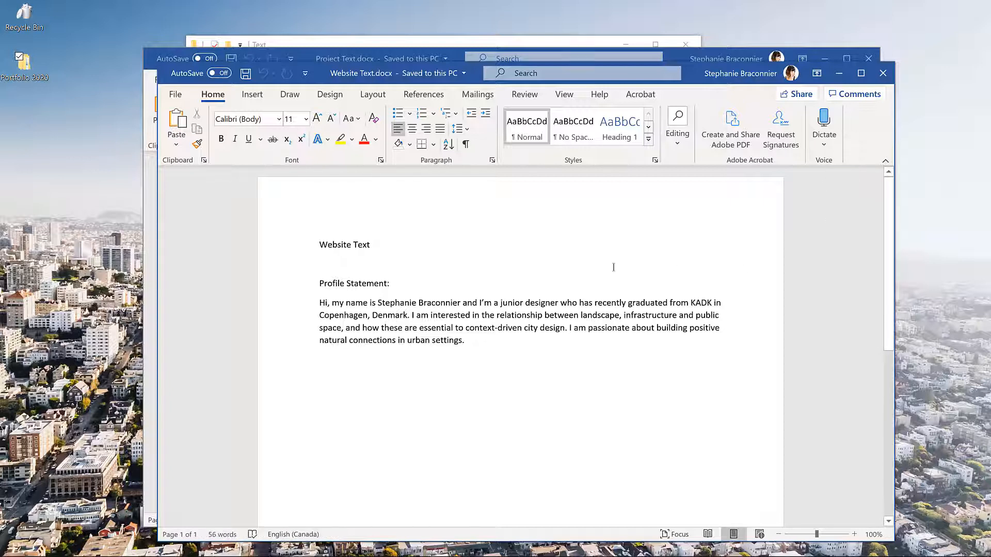
left_click(456, 341)
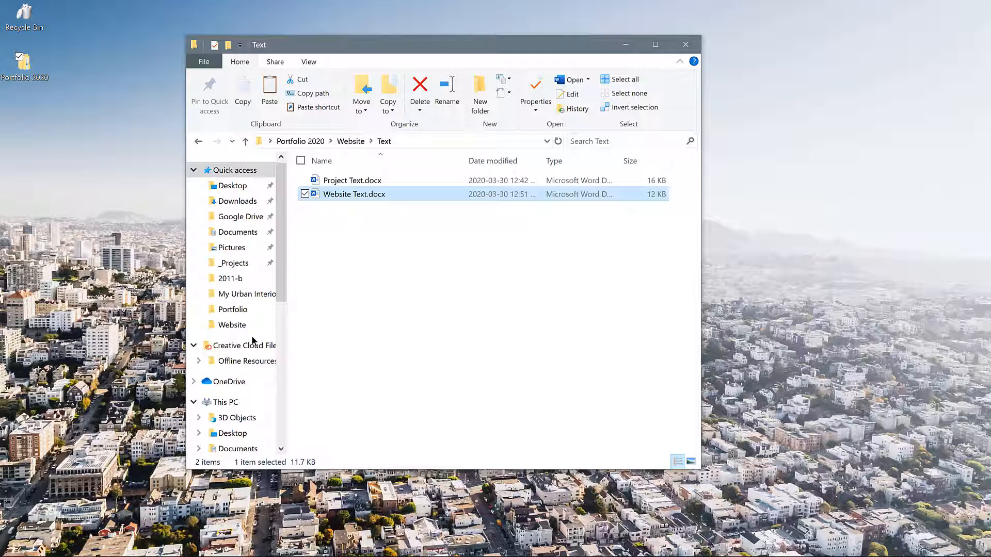
Step: Return to the Website folder and enter its Assets subfolder
left_click(351, 140)
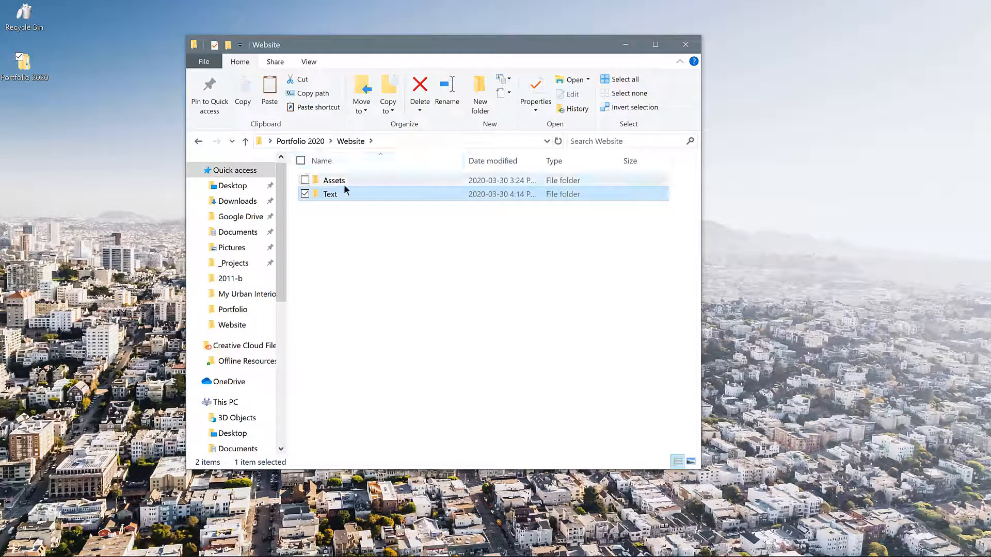
double_click(333, 179)
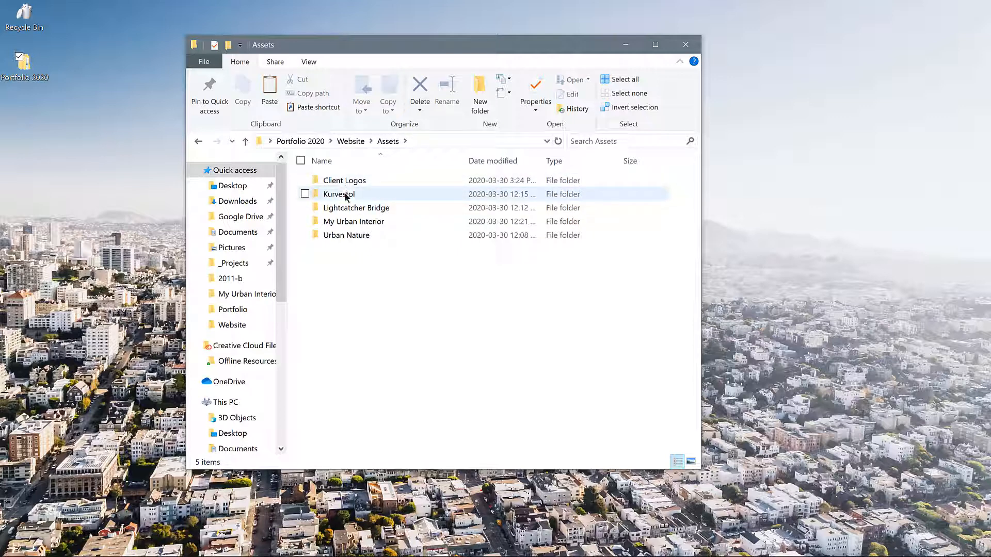
Step: Show the Kurvestol folder as a detailed list and select the 13.1 MB Prototype-1.jpg
double_click(339, 194)
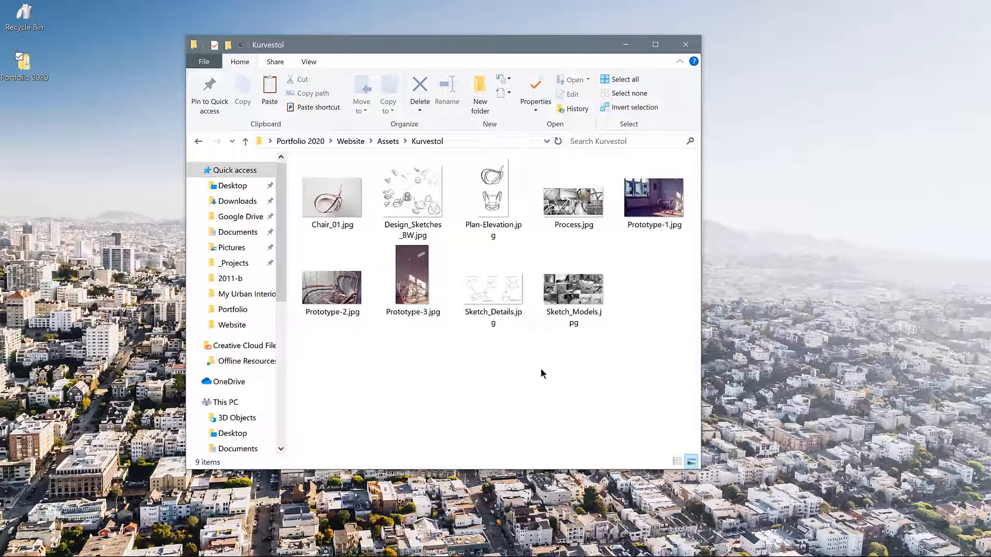
mouse_move(543, 382)
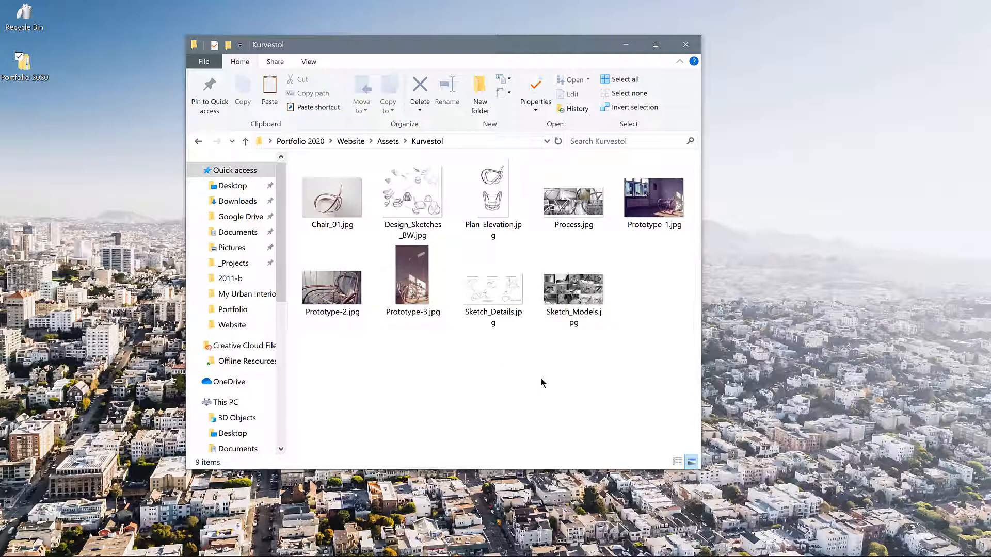
mouse_move(540, 376)
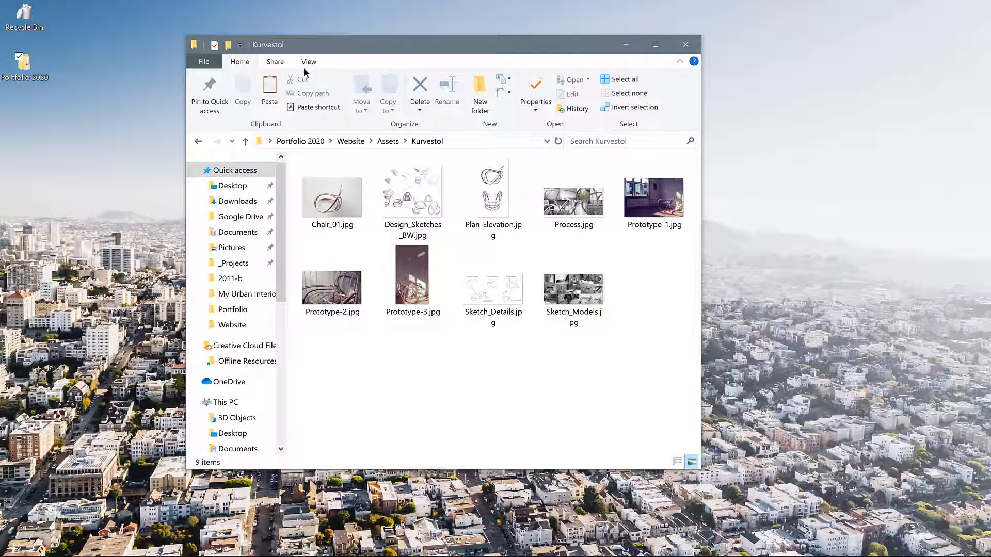
left_click(308, 62)
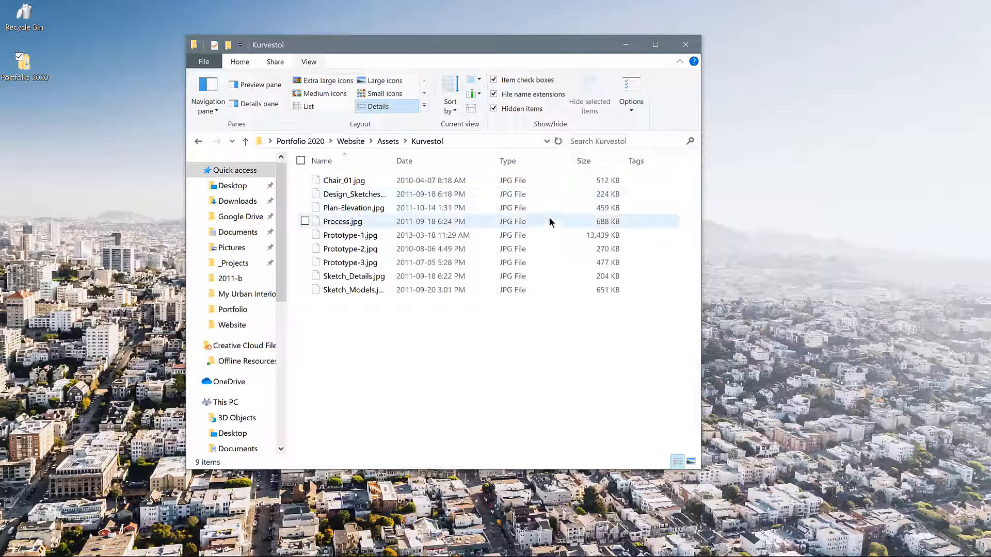
left_click(351, 235)
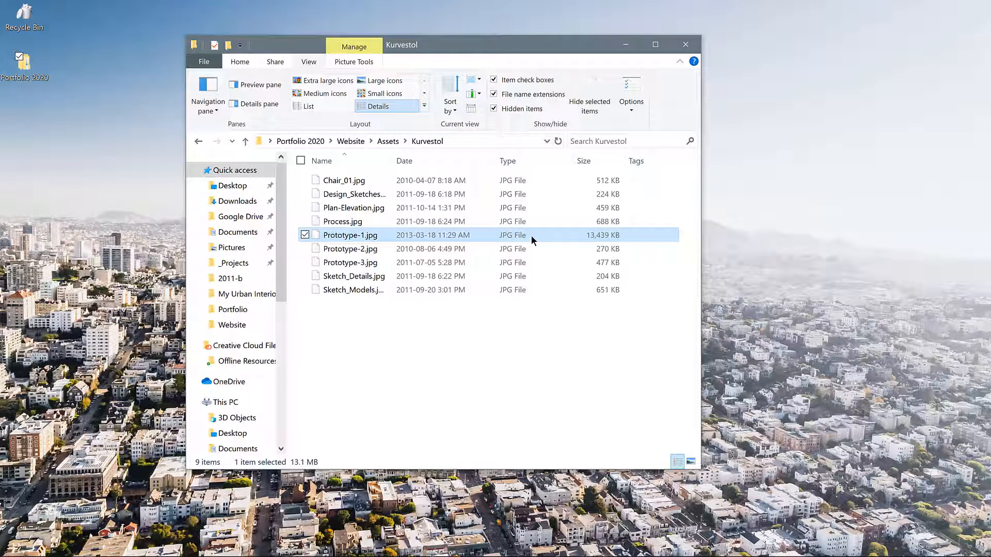
mouse_move(645, 239)
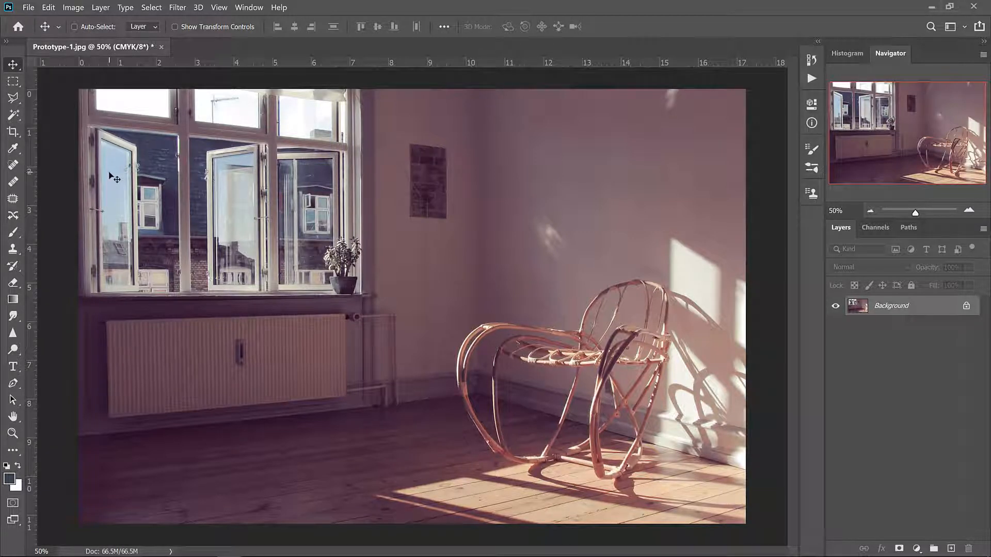
Step: Crop Prototype-1.jpg with the W x H x Resolution preset to 2000 px wide
left_click(12, 146)
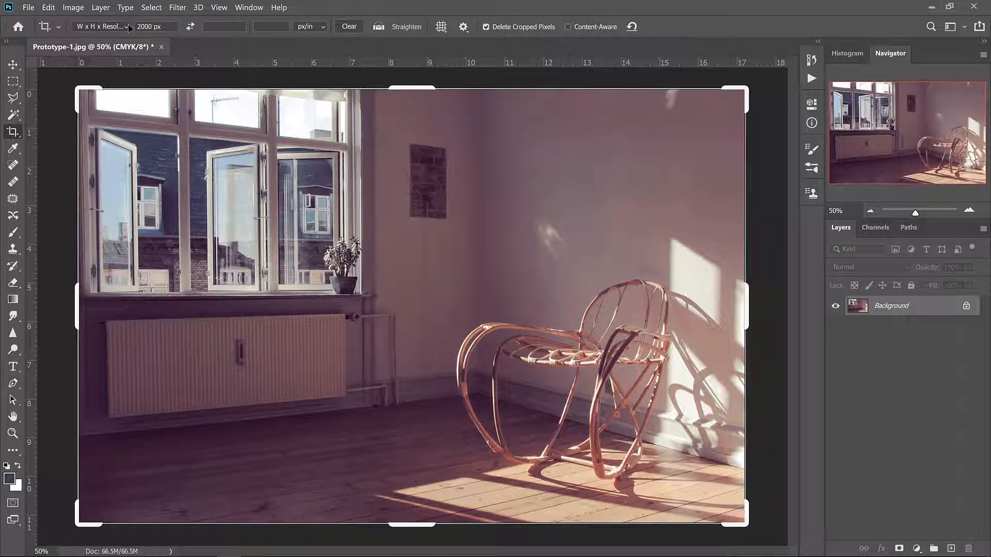
left_click(129, 26)
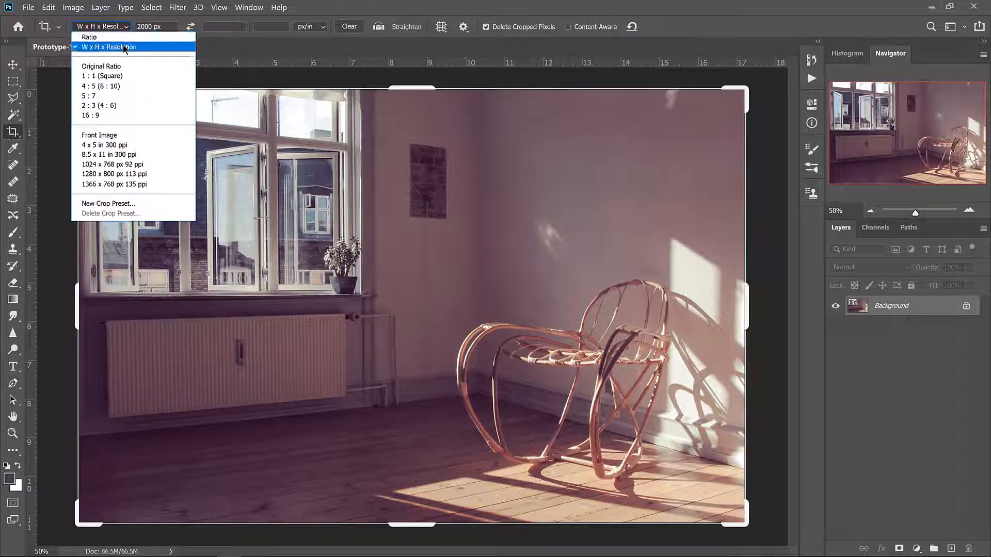
left_click(109, 48)
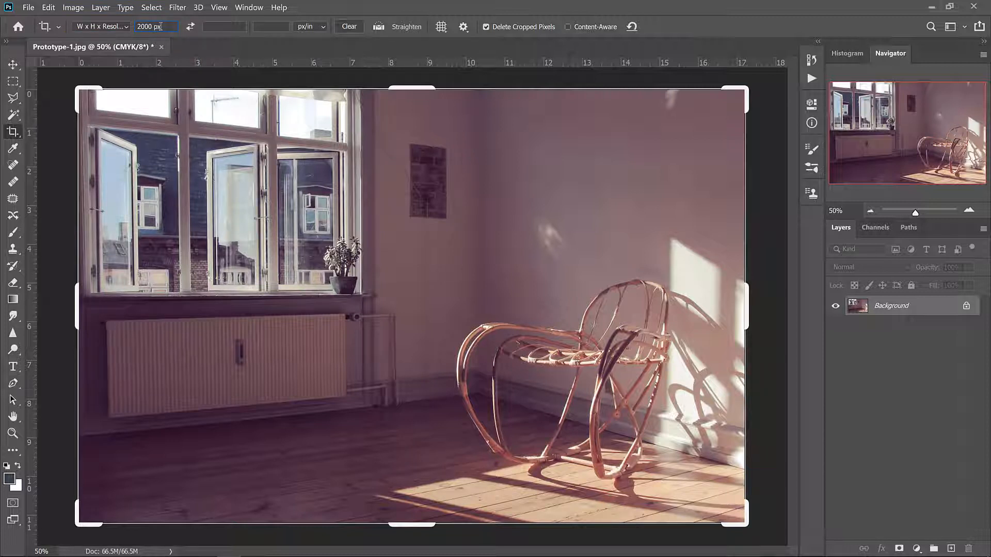
mouse_move(157, 26)
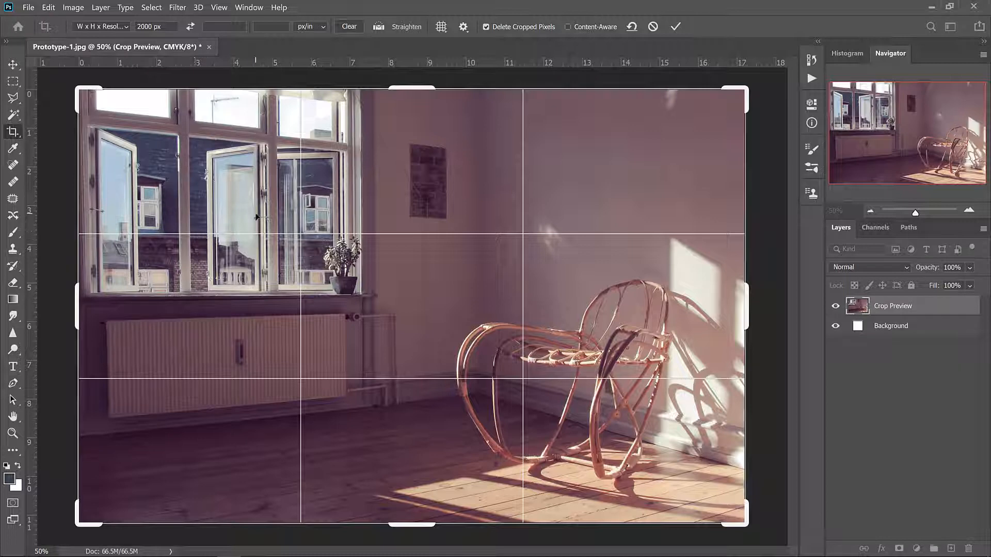
left_click(28, 8)
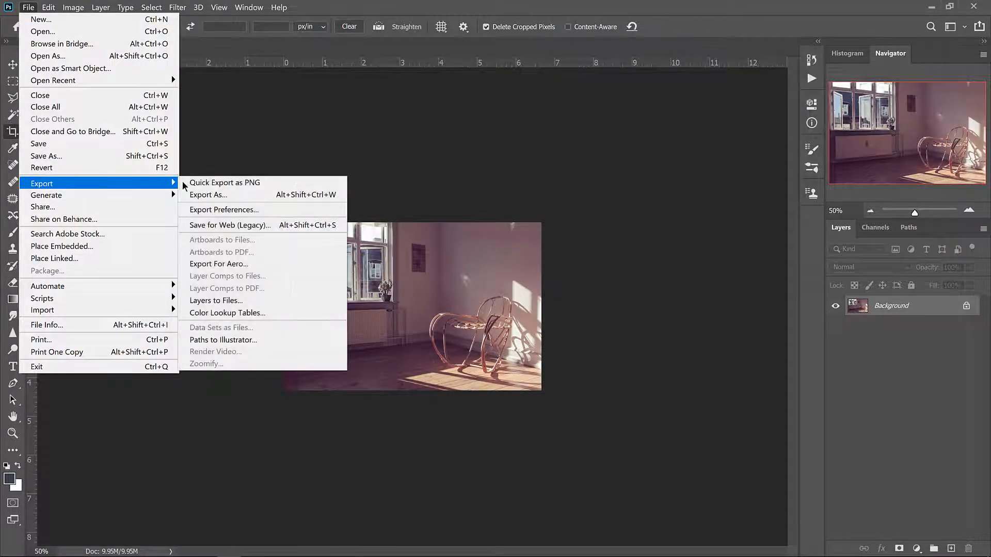
mouse_move(221, 229)
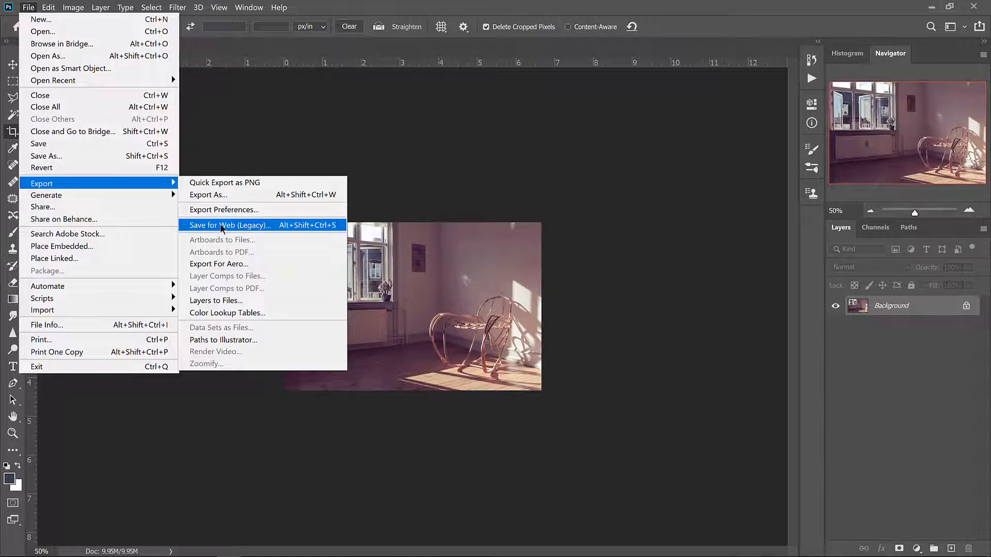
Step: Export a quality-60 JPEG via Save for Web as Prototype-1_web.jpg in Kurvestol
left_click(230, 224)
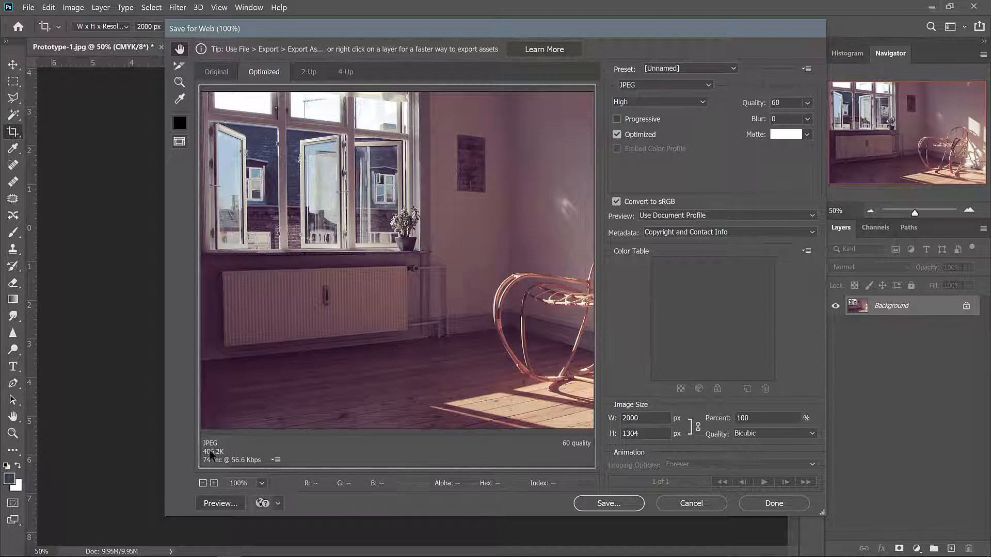
mouse_move(616, 282)
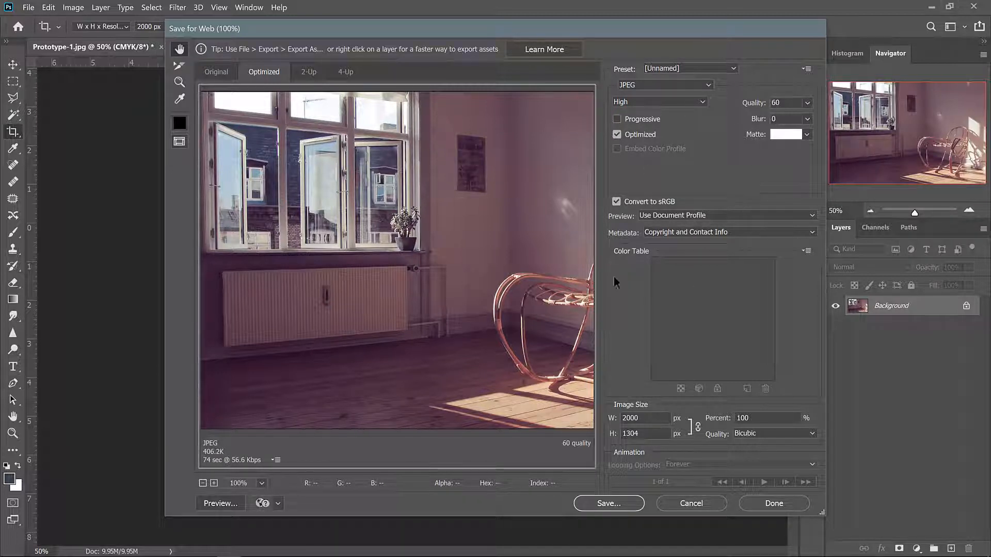
mouse_move(663, 85)
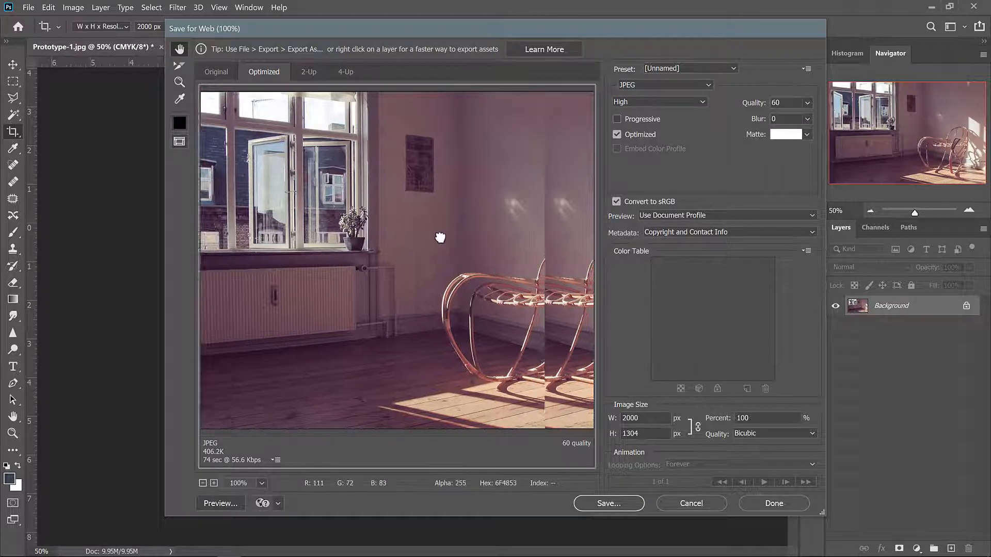
left_click_drag(439, 237, 490, 291)
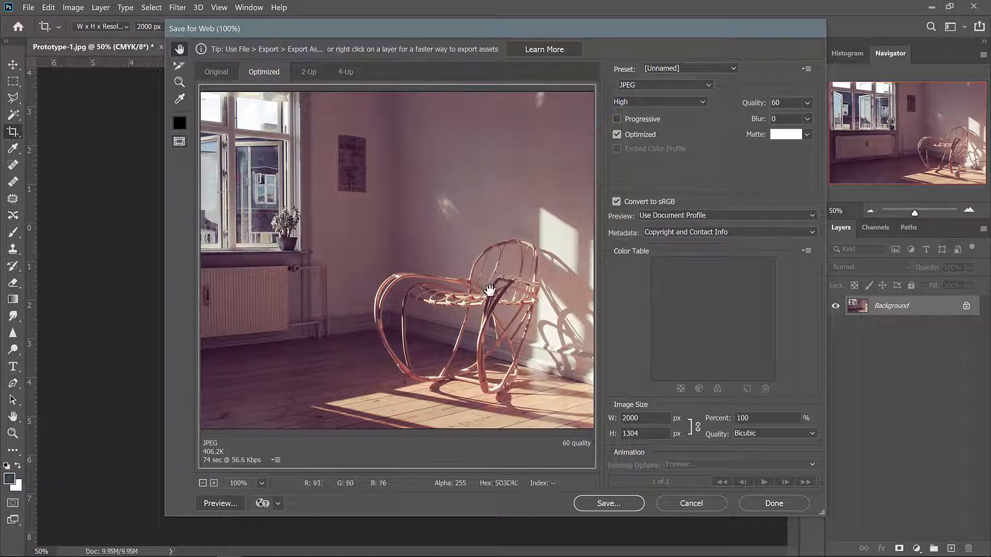
mouse_move(493, 265)
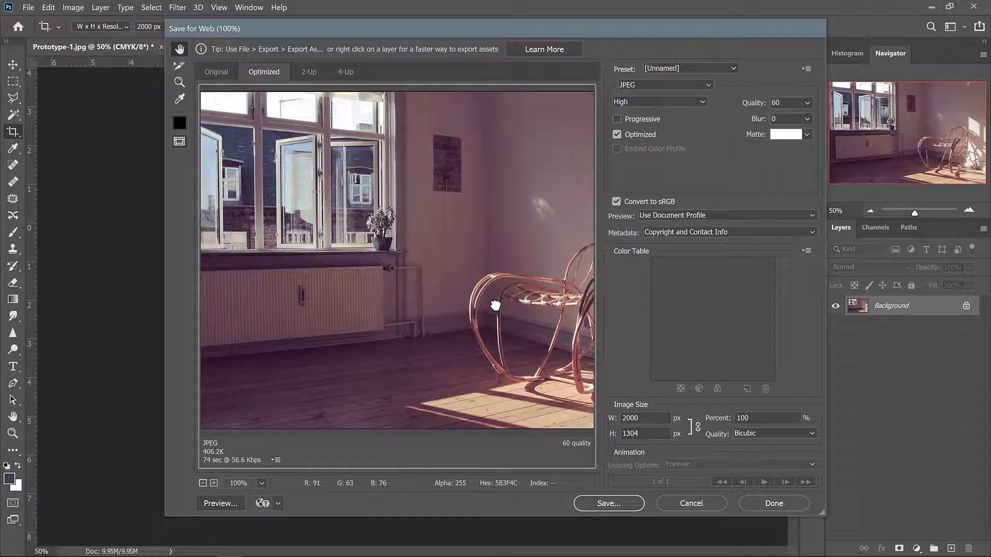
mouse_move(613, 503)
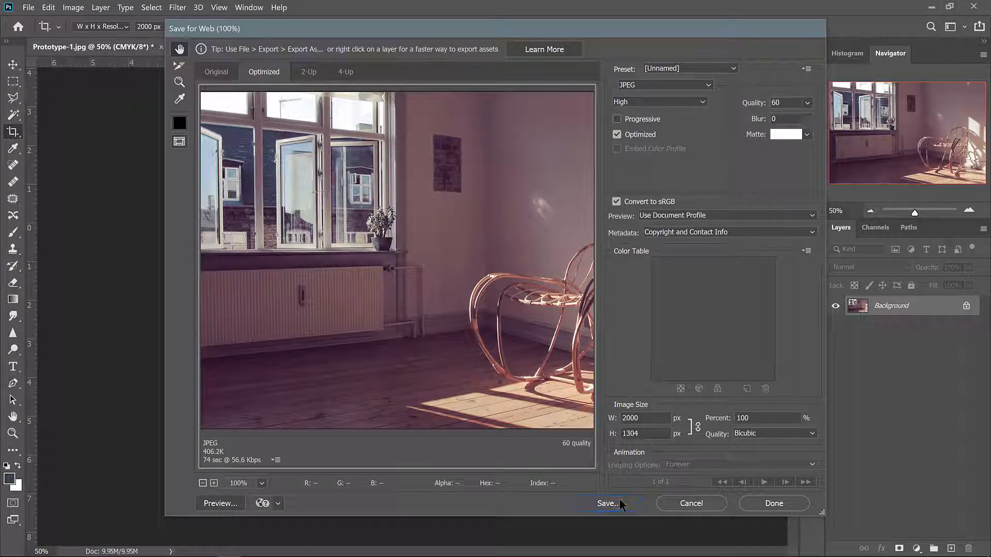
left_click(606, 504)
type("Prototype-1_web.jpg")
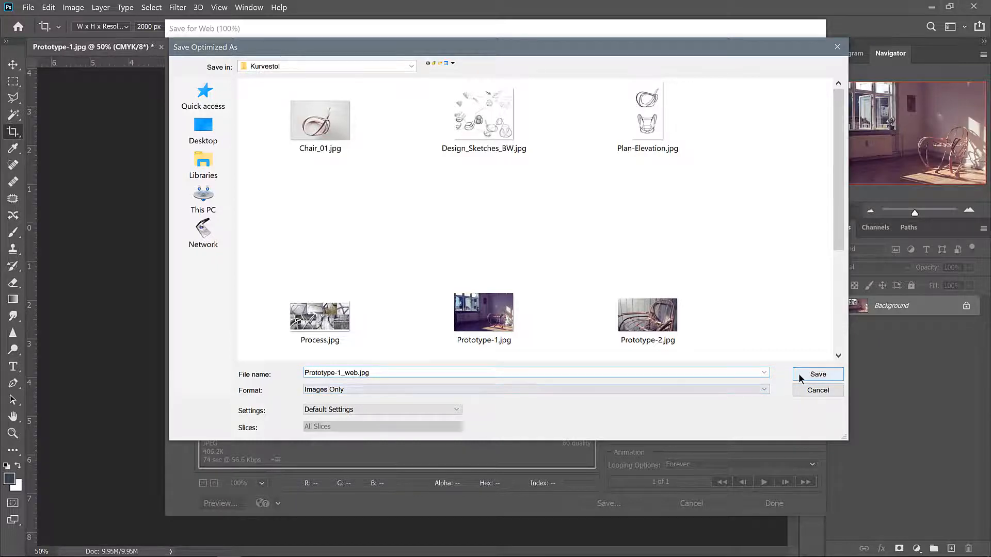
left_click(817, 375)
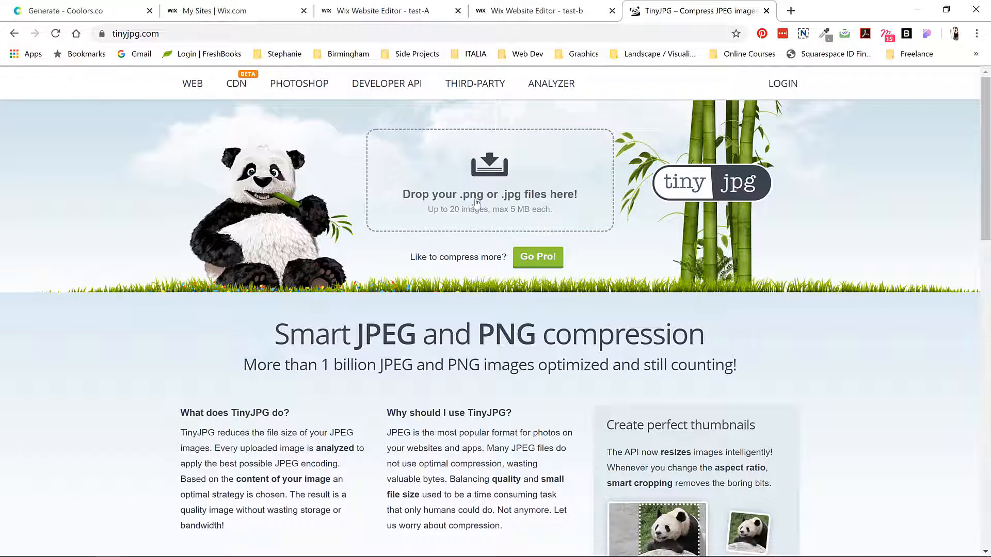
mouse_move(536, 219)
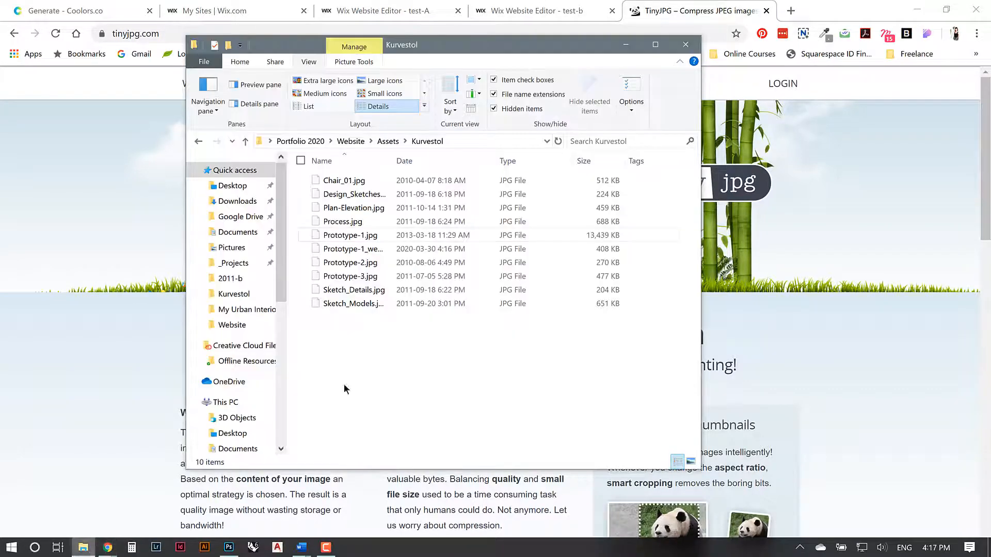
Step: Select all Kurvestol images except Prototype-1.jpg and drop them onto TinyJPG
key("ctrl+a")
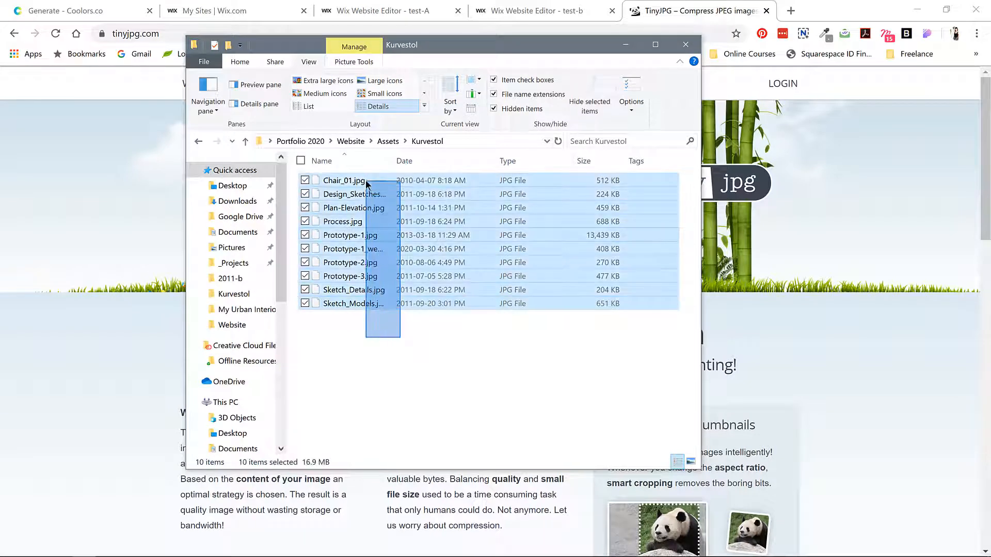
mouse_move(344, 181)
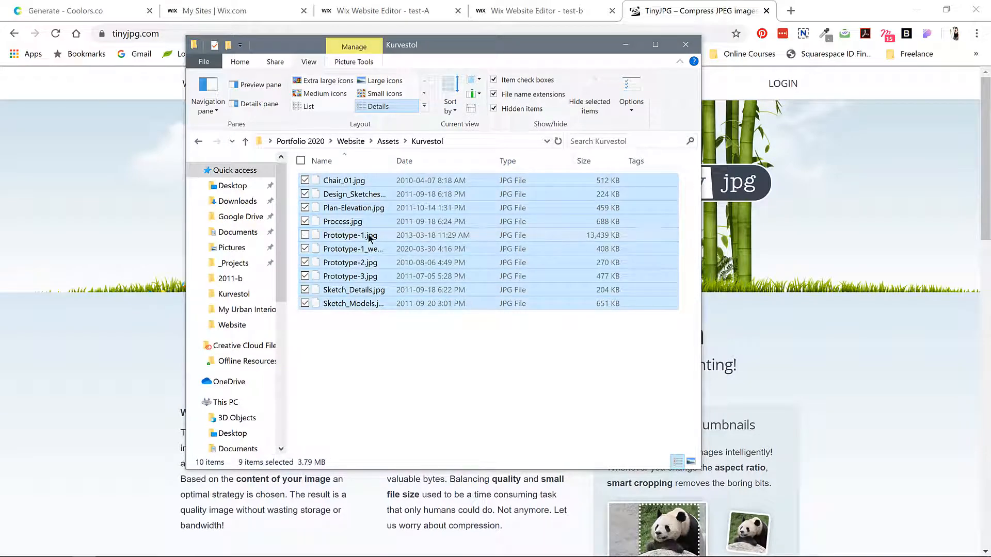
left_click(305, 235)
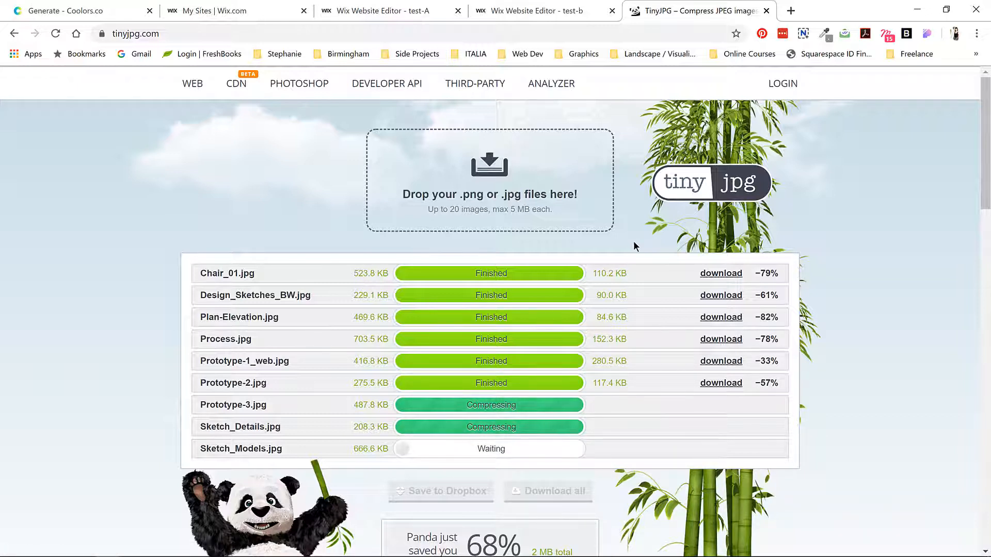
left_click(548, 362)
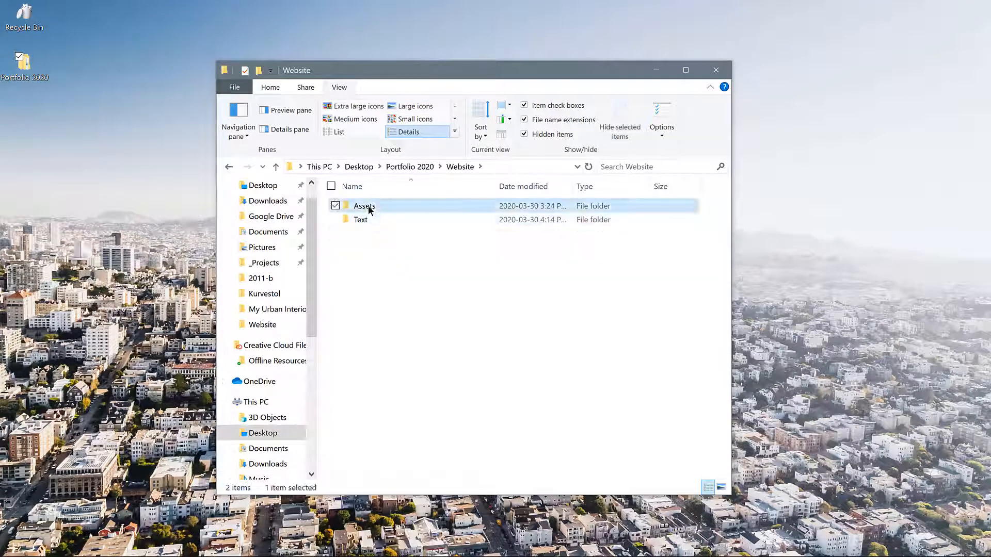
Step: Rename the tinified folder to web-resolution-images and enter it
double_click(363, 205)
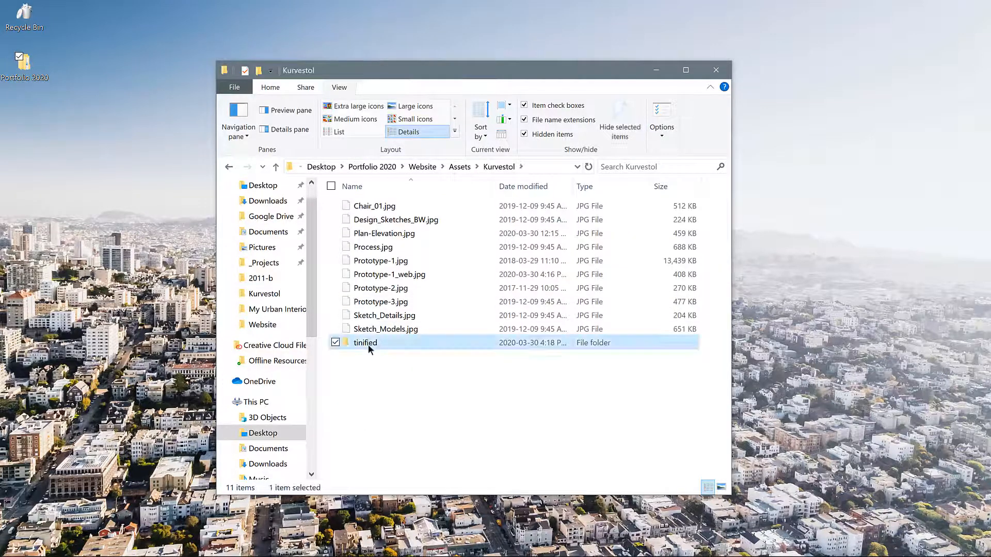
type("web-resolution")
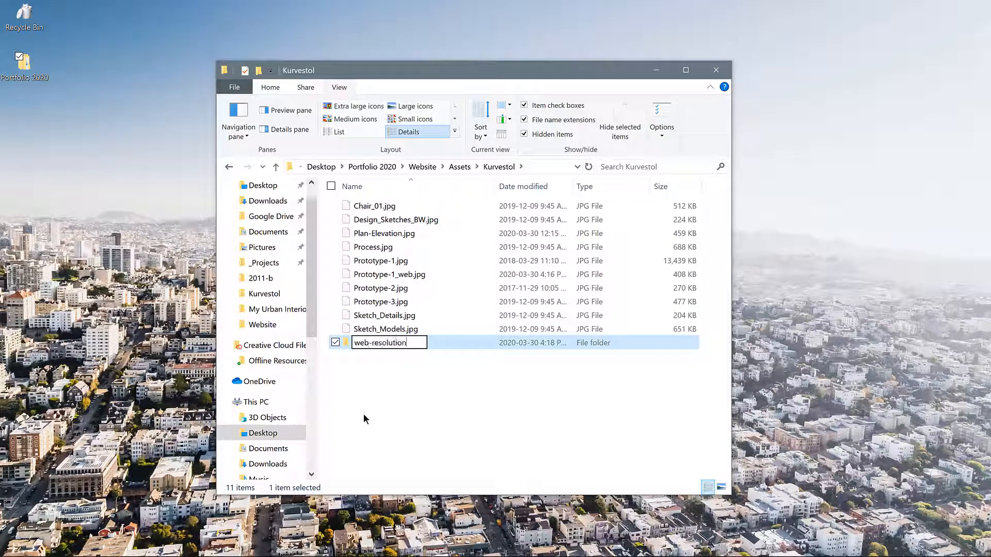
key("Enter")
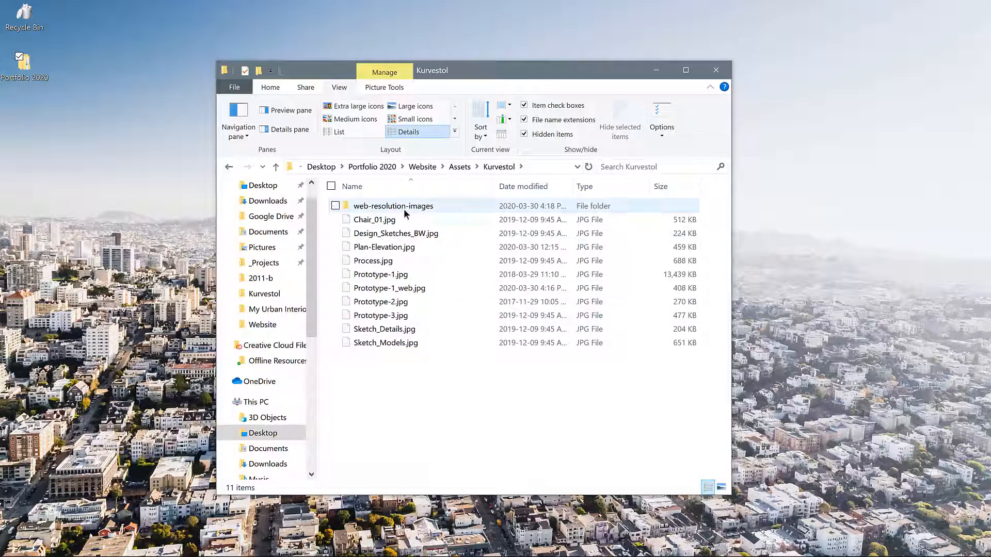
double_click(393, 205)
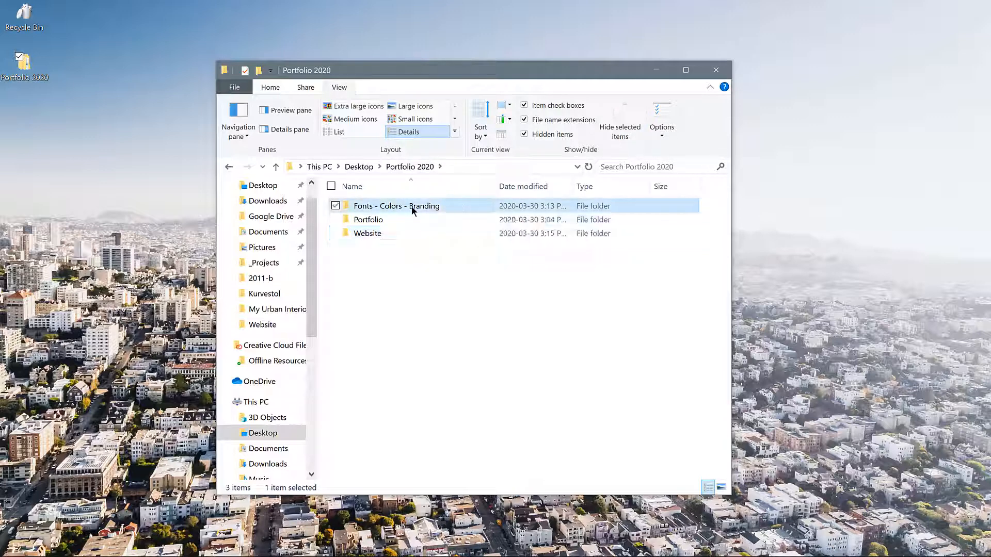
Step: Review the Fonts - Colors - Branding folder, inspecting the logo, black-and-white and colour portrait thumbnails
double_click(396, 206)
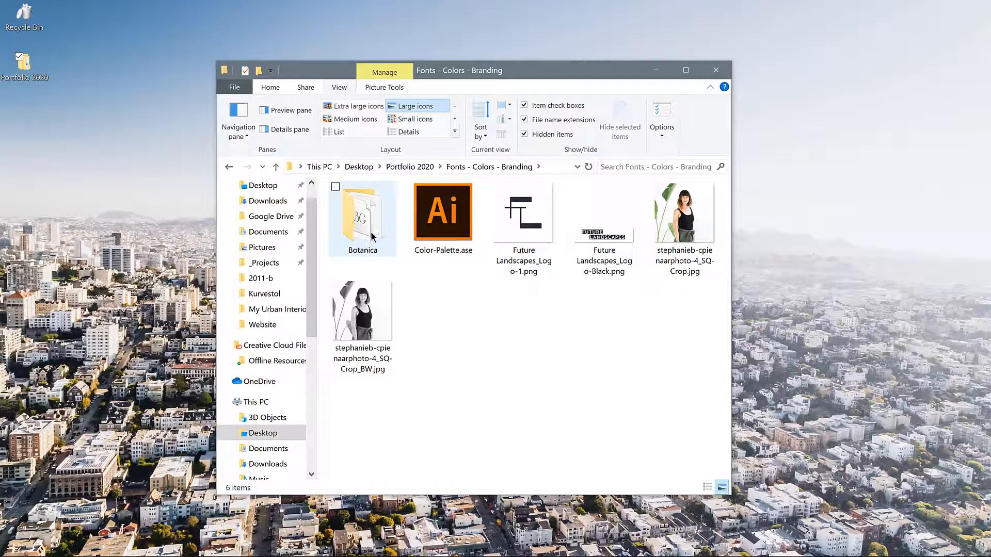
mouse_move(374, 228)
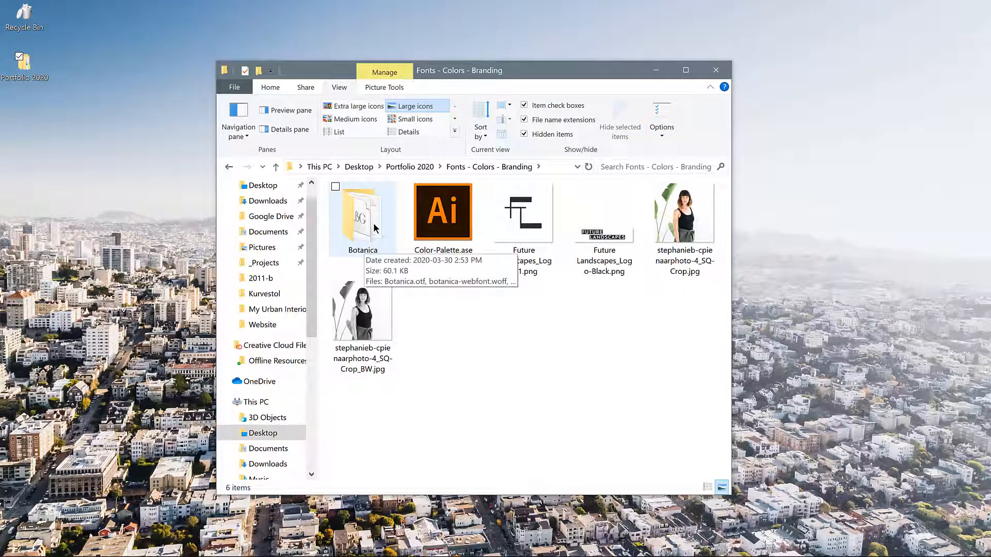
mouse_move(363, 230)
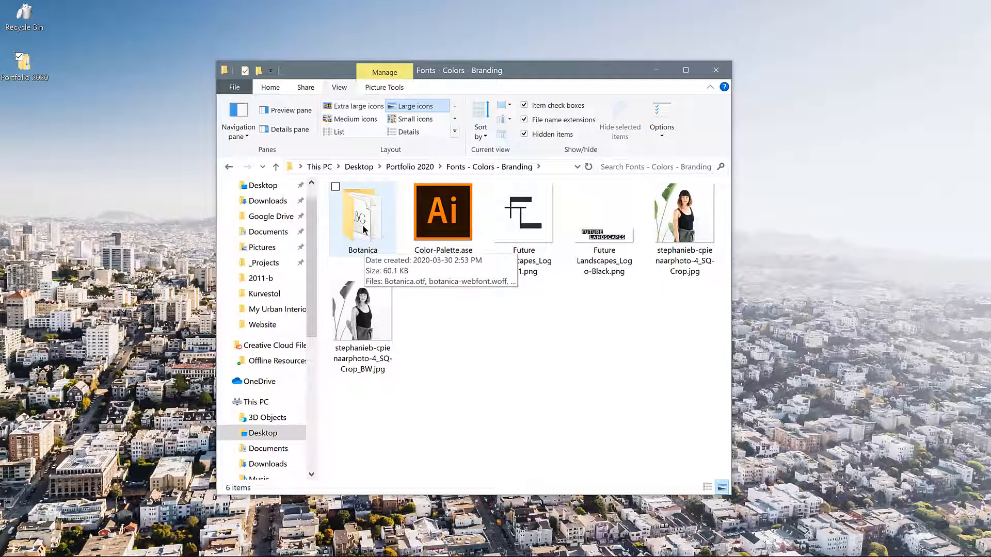
mouse_move(372, 228)
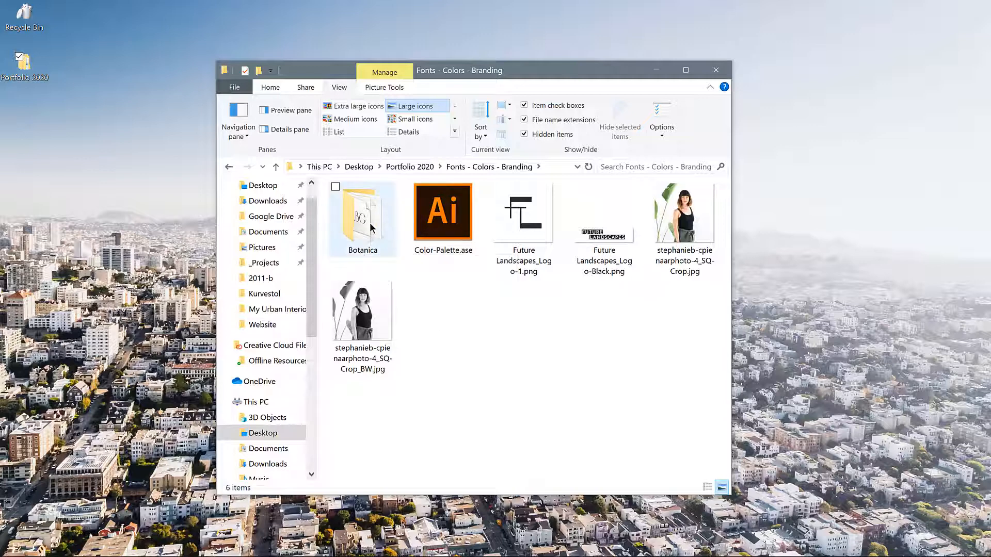
mouse_move(416, 288)
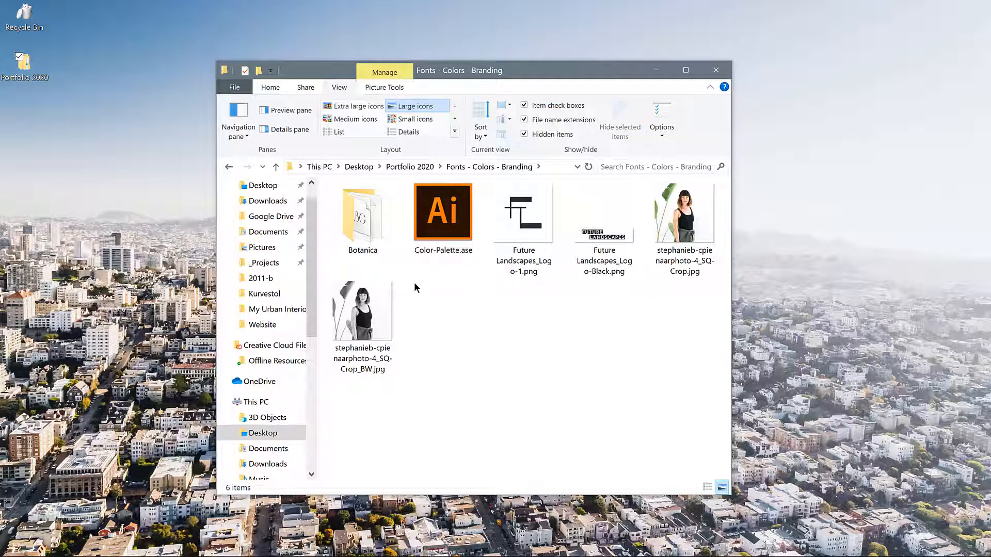
mouse_move(435, 303)
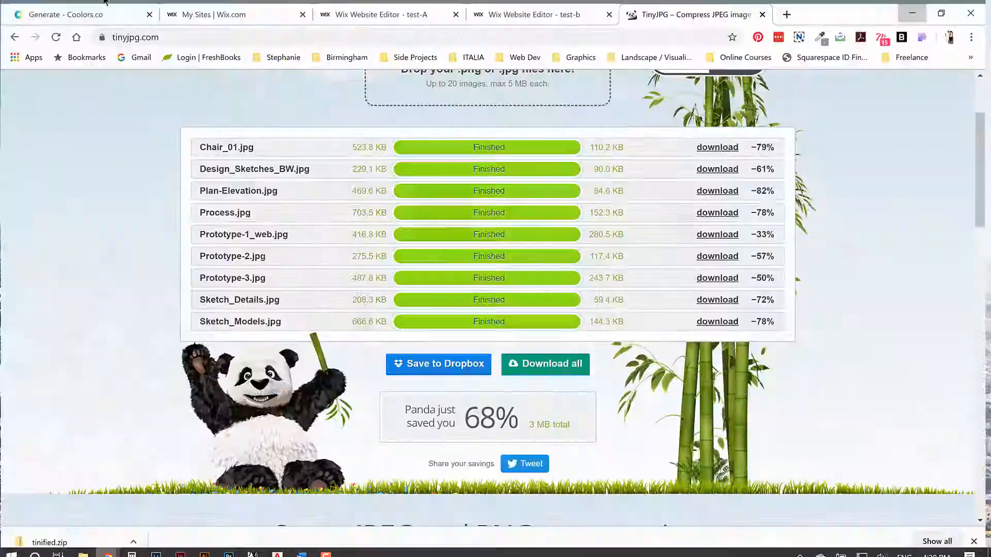
left_click(67, 15)
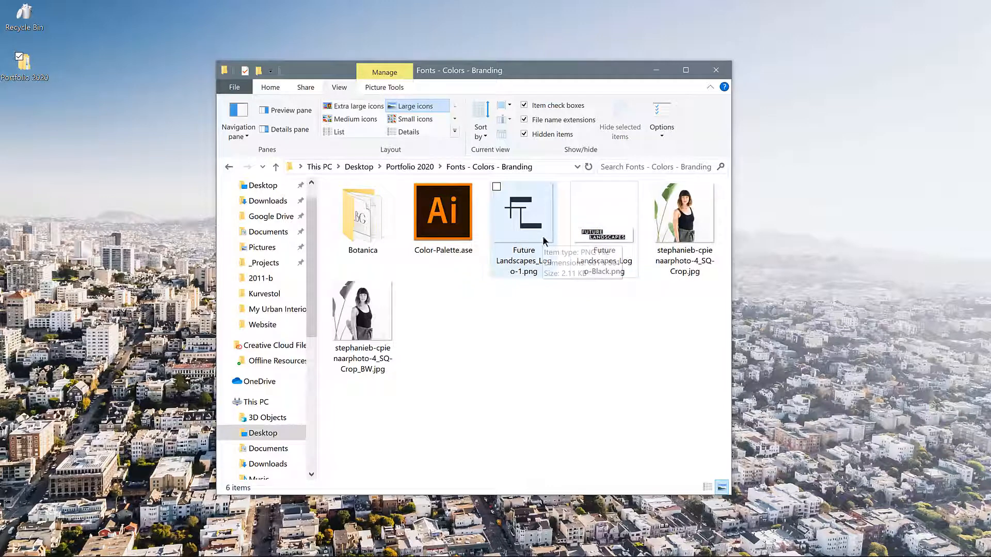
mouse_move(551, 234)
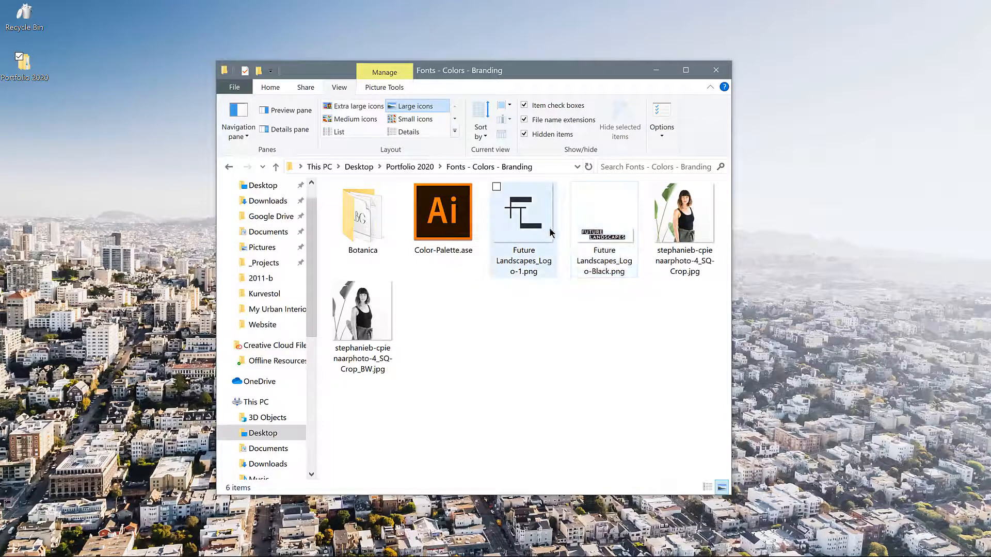
left_click(683, 213)
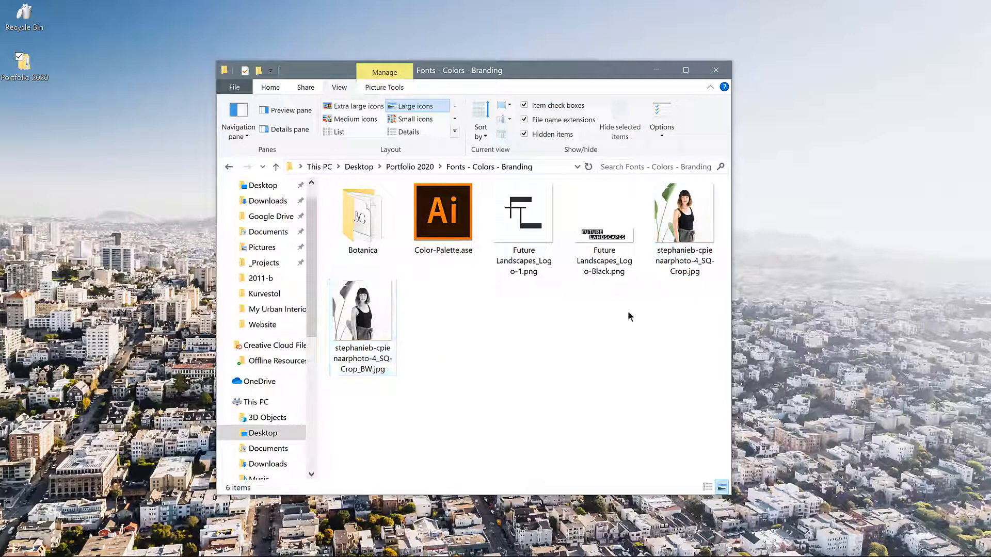
left_click(362, 310)
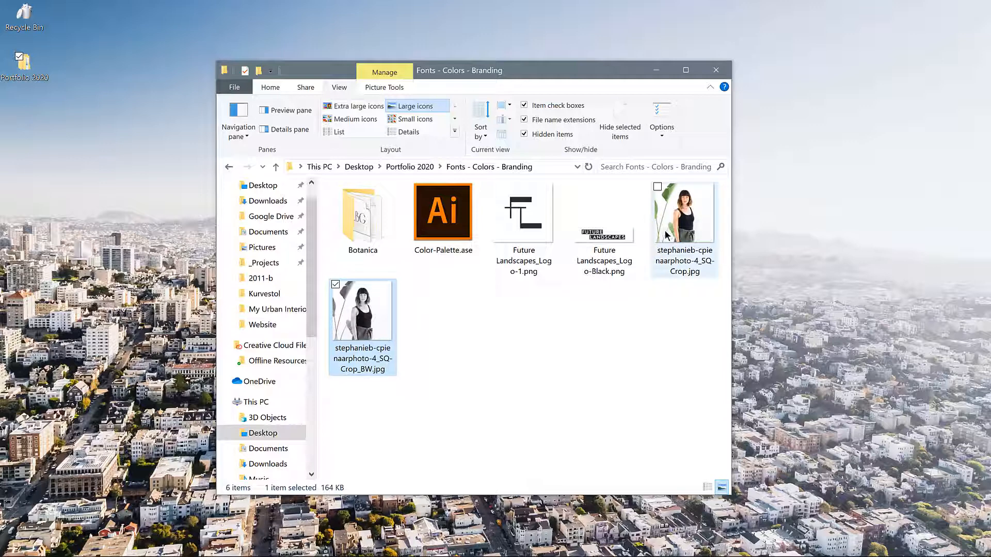
left_click(684, 213)
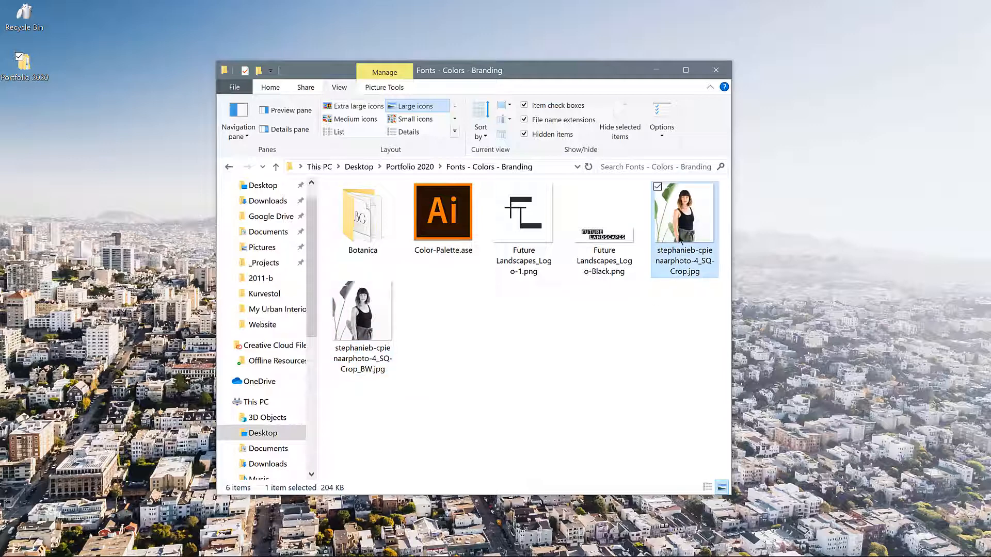
mouse_move(680, 250)
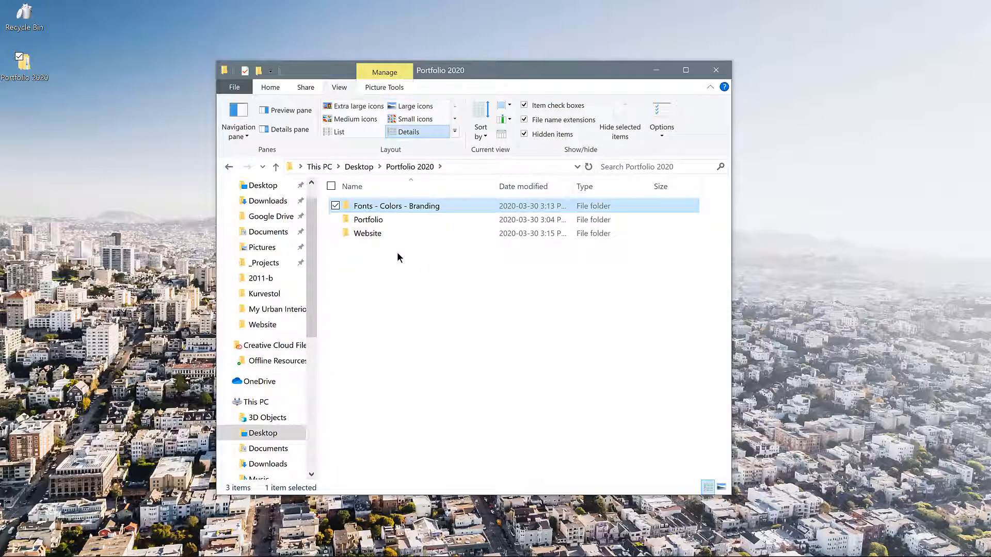
mouse_move(406, 286)
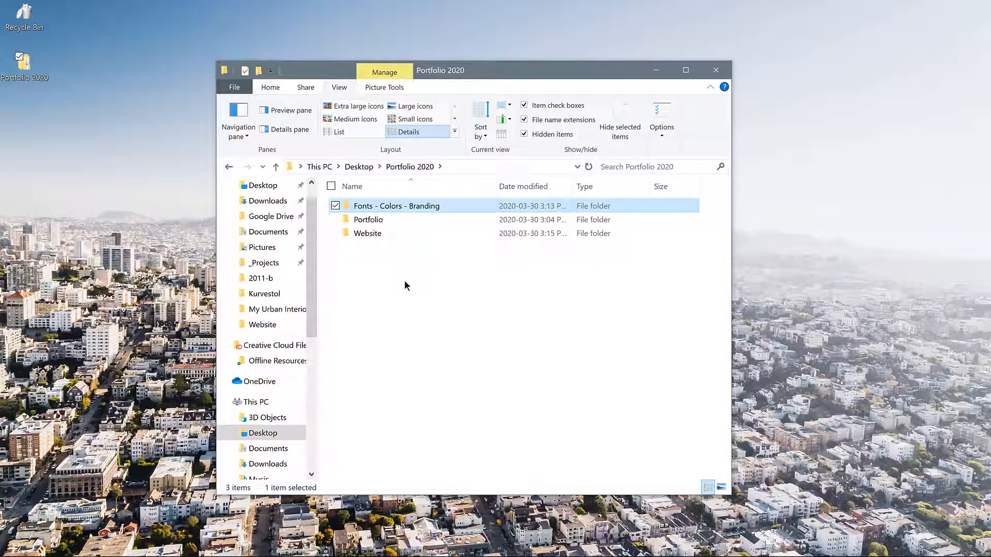
mouse_move(407, 260)
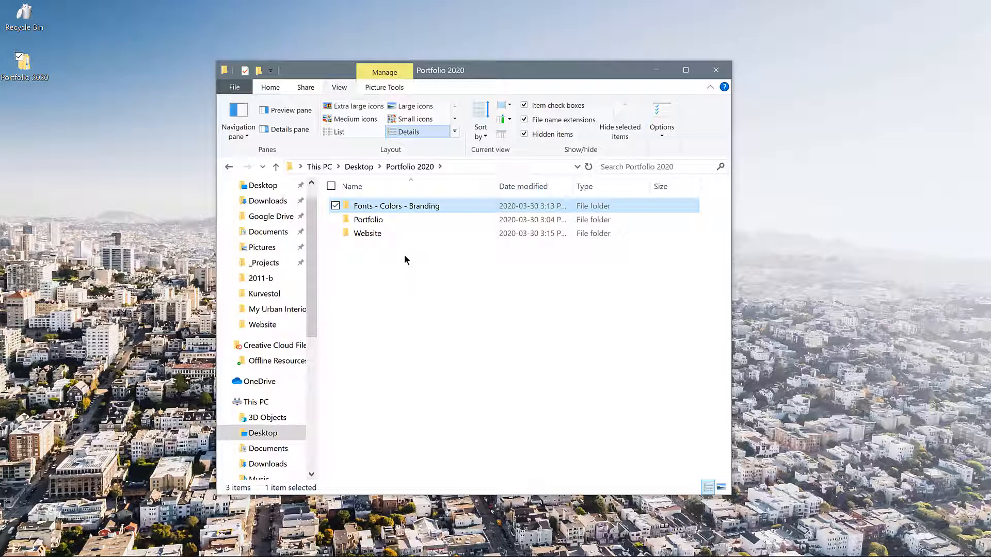